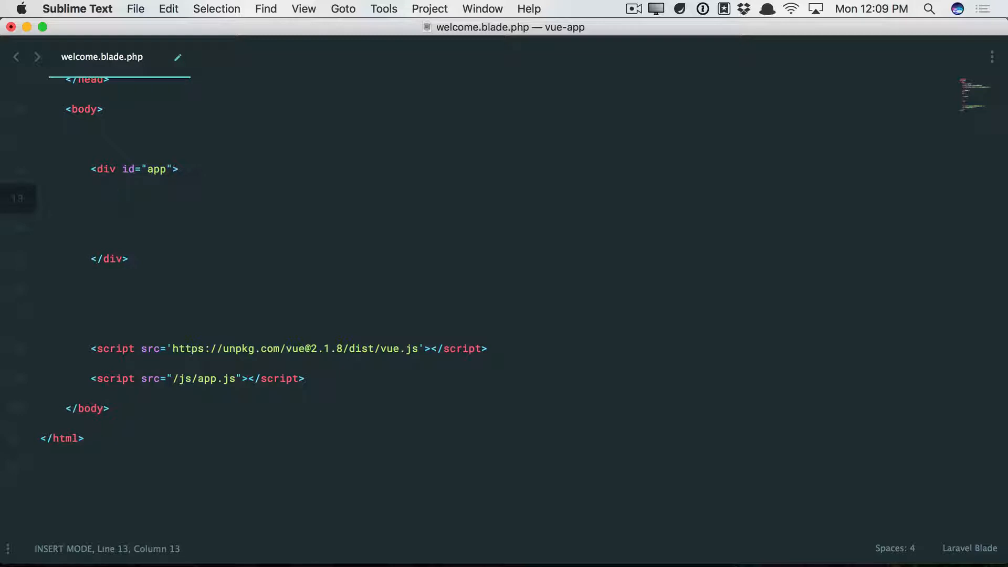
Add a text input bound with v-model to coupon in welcome.blade.php
type("<input")
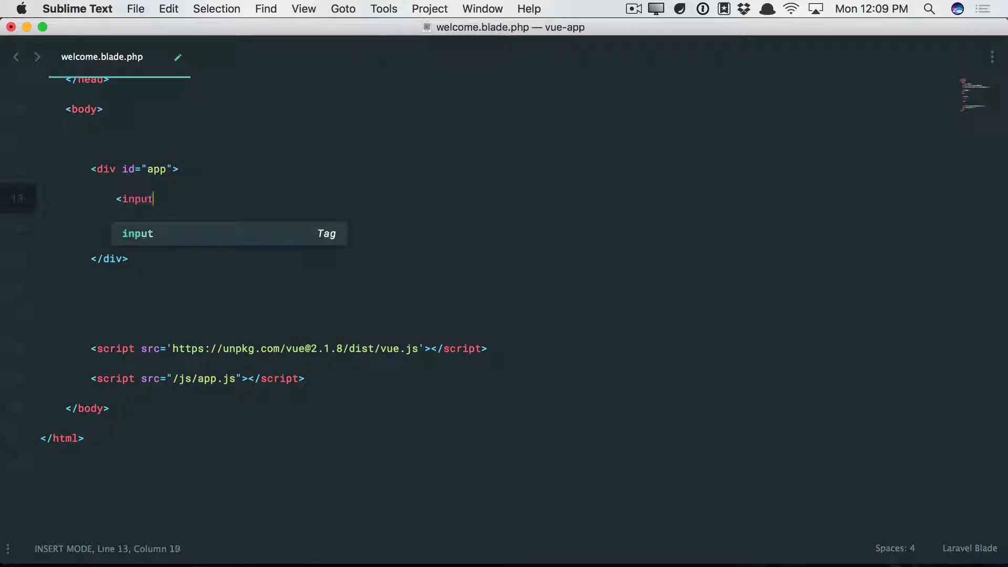
type("type=t")
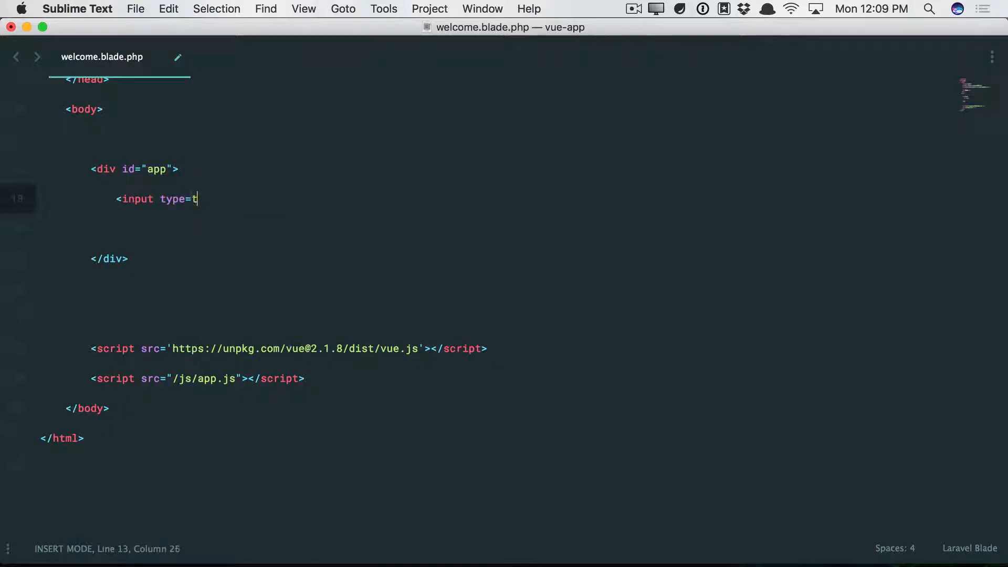
type("ext\"")
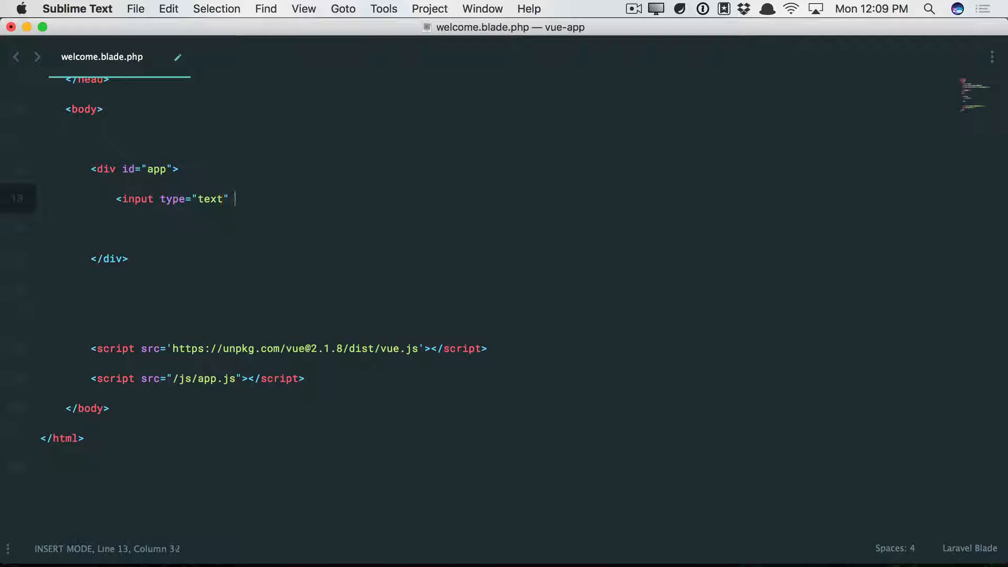
type("v-model=\"c")
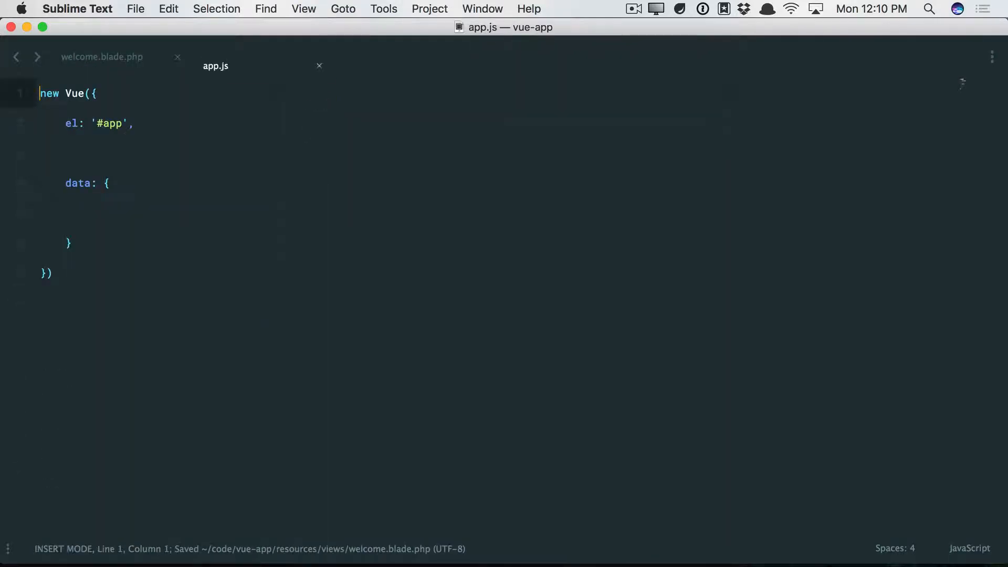
Give the app data in app.js a coupon value of 'FREEBIE'
type("coupon: ''")
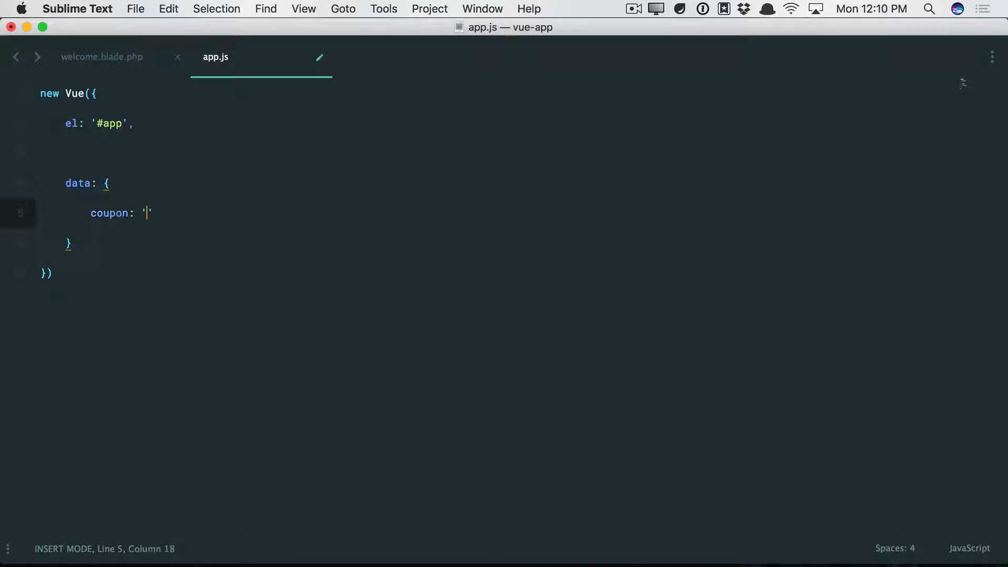
type("FREEBIE")
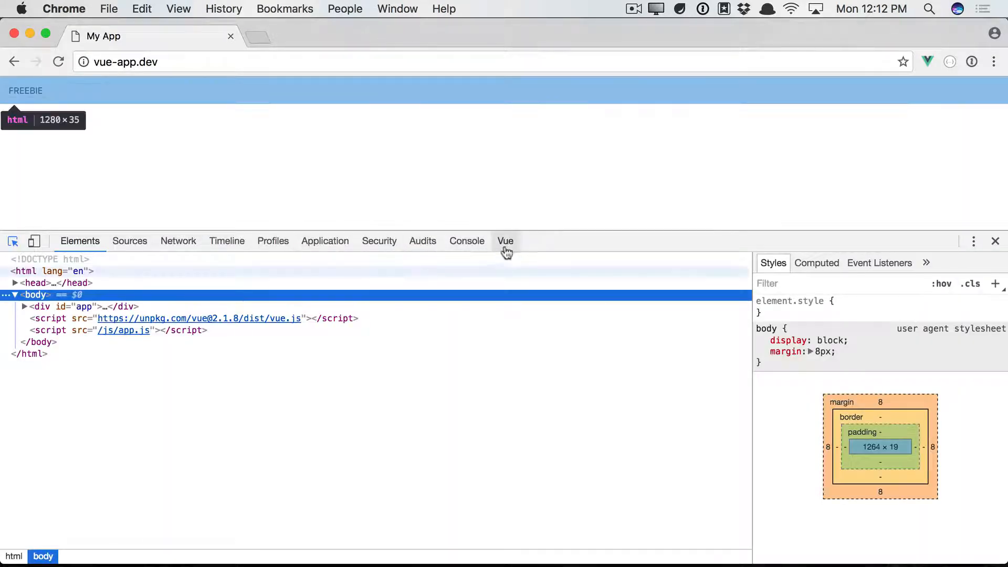
Inspect Root's coupon as FREEBIE in Vue devtools, then run $vm0.coupon = 'updated' in the console
left_click(505, 240)
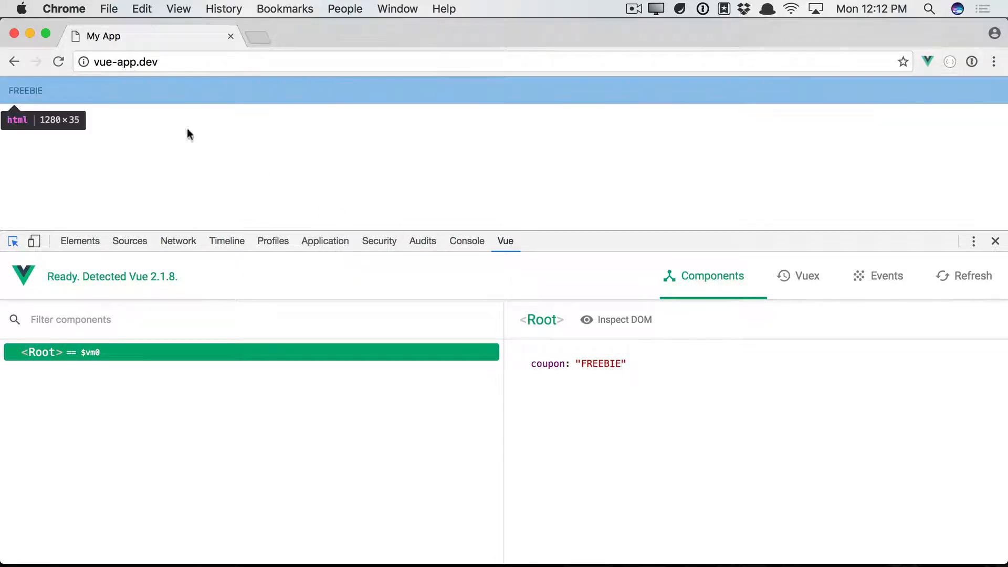
left_click(466, 241)
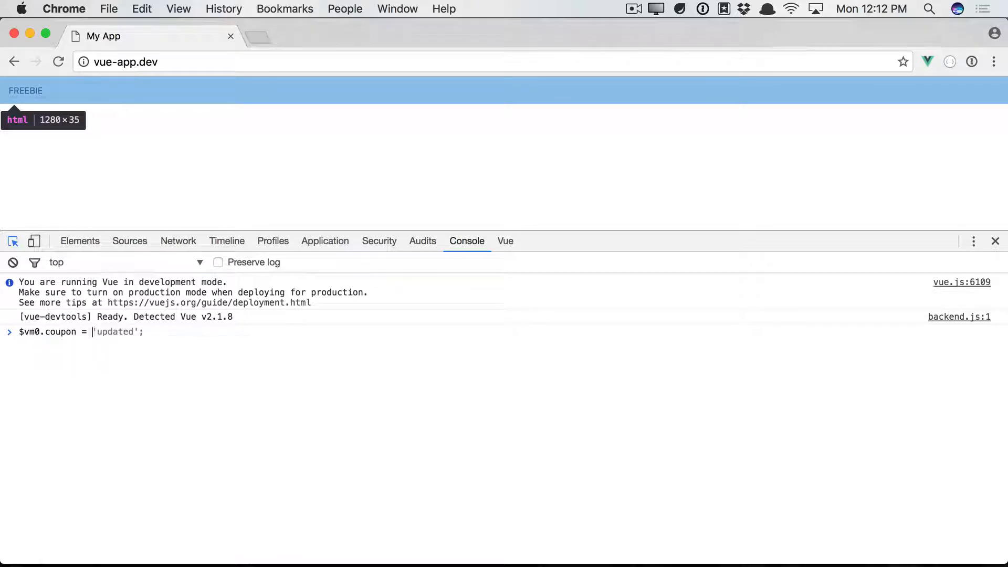
key("Return")
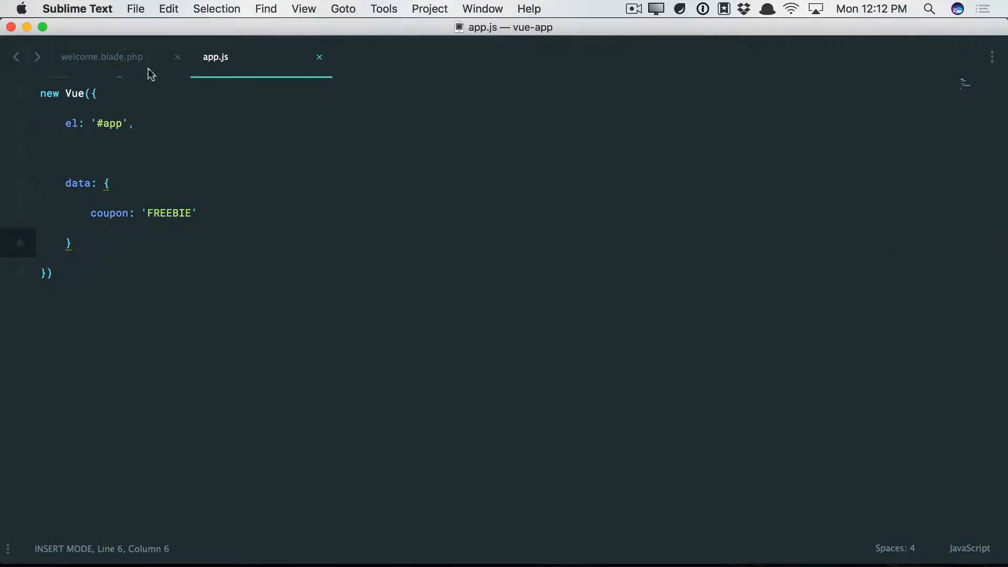
Comment out the v-model input in welcome.blade.php and start a duplicate bound with :value
left_click(100, 57)
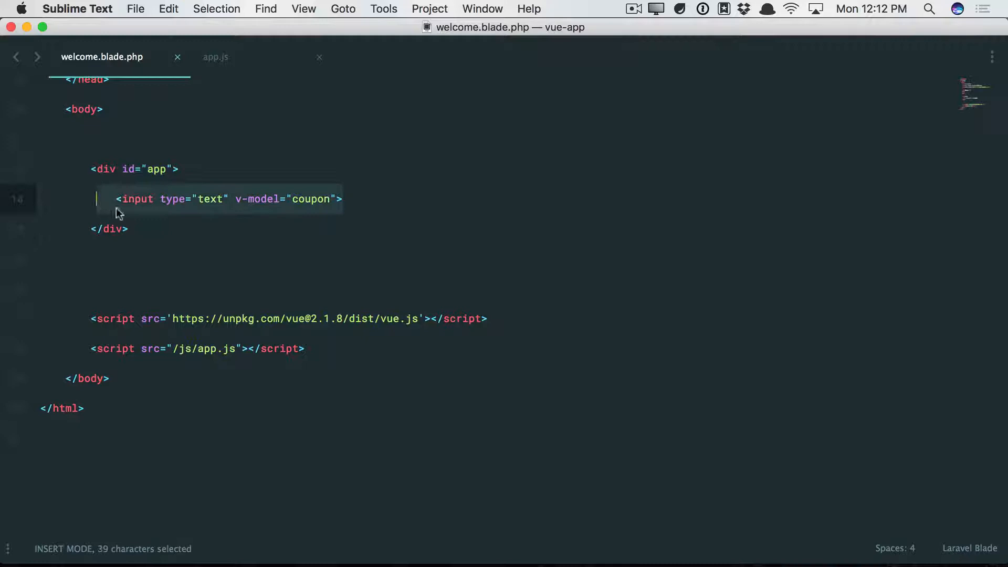
left_click(385, 199)
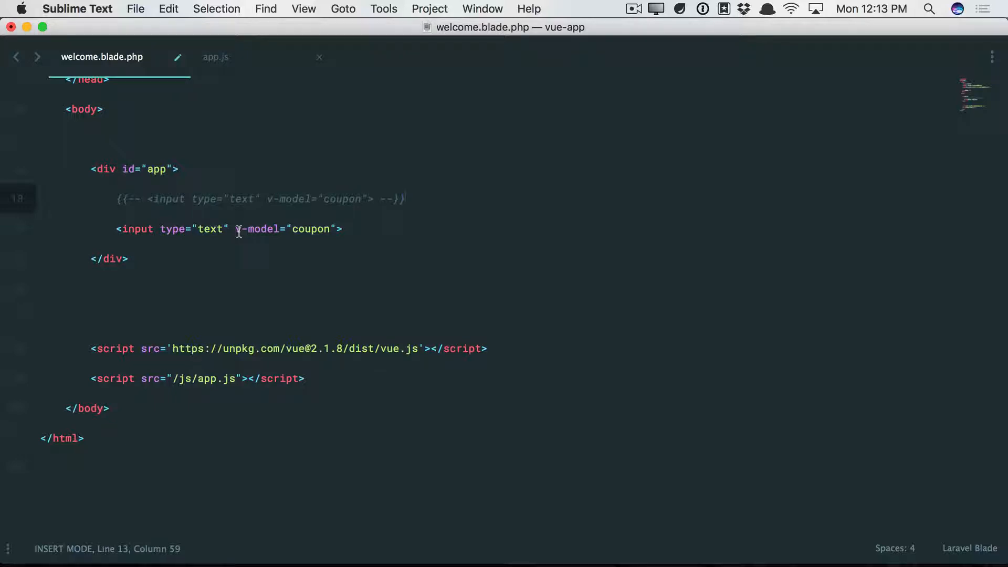
type(":val")
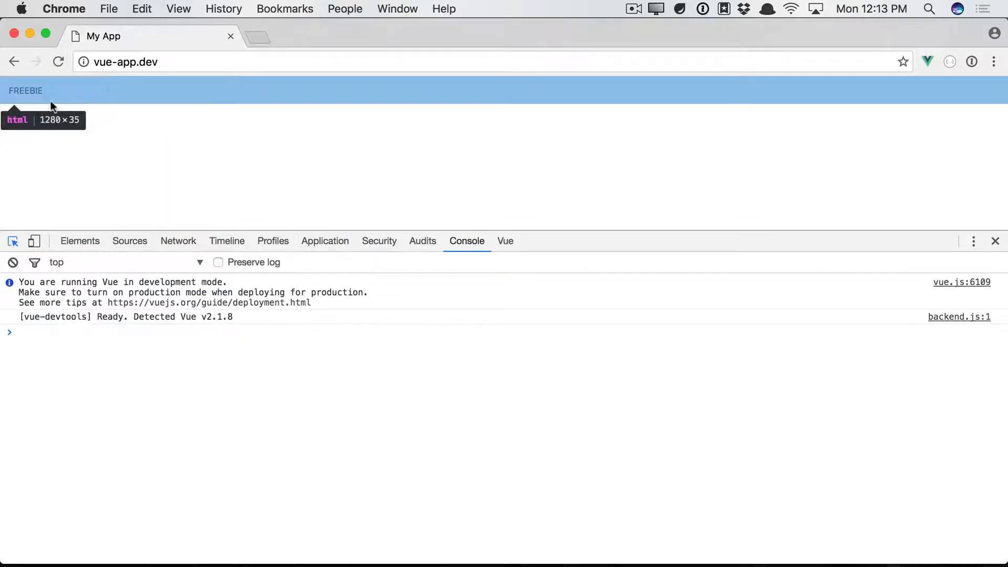
mouse_move(33, 241)
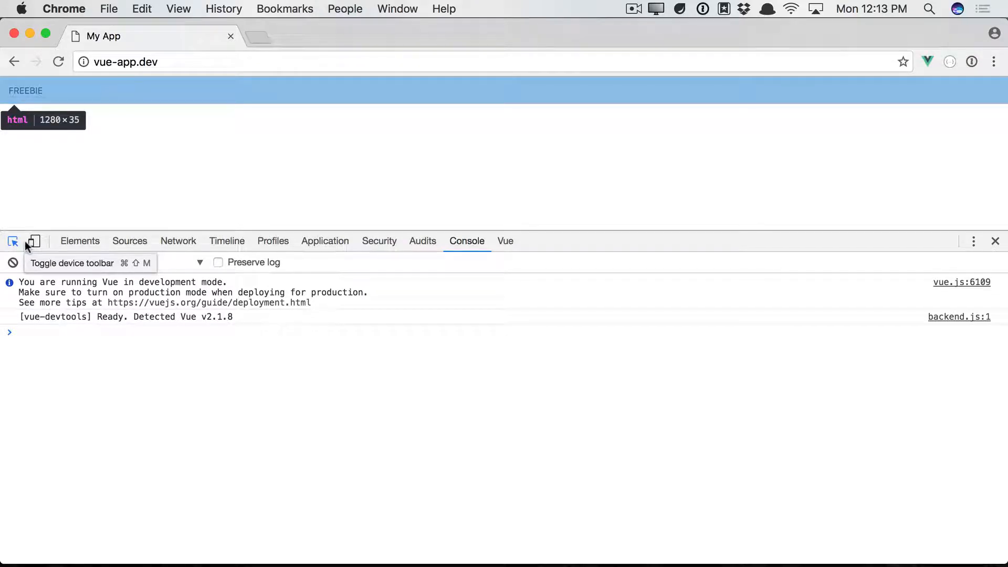
Type 'asdfas' into the field and see coupon stay FREEBIE in Vue devtools
left_click(505, 241)
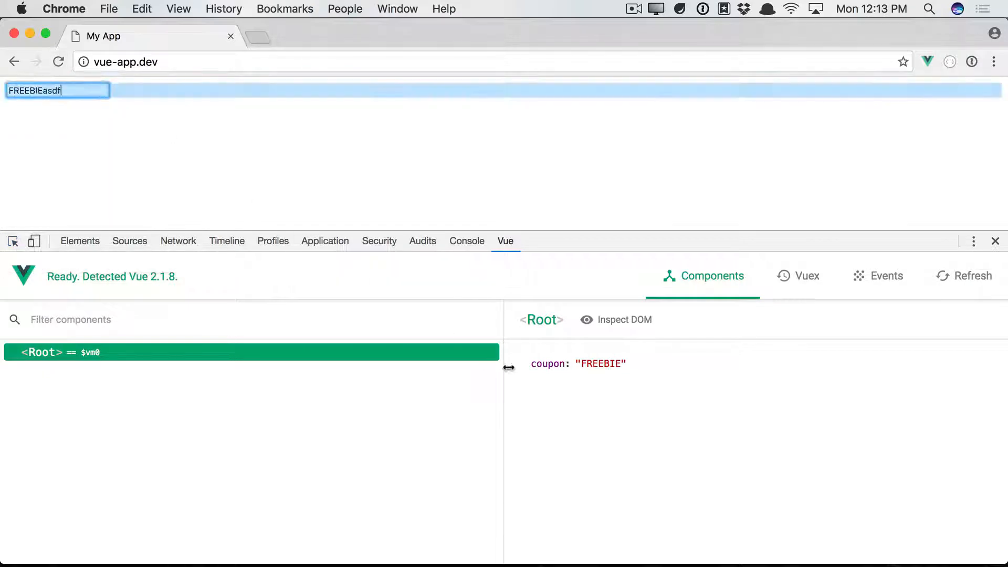
type("asdfas")
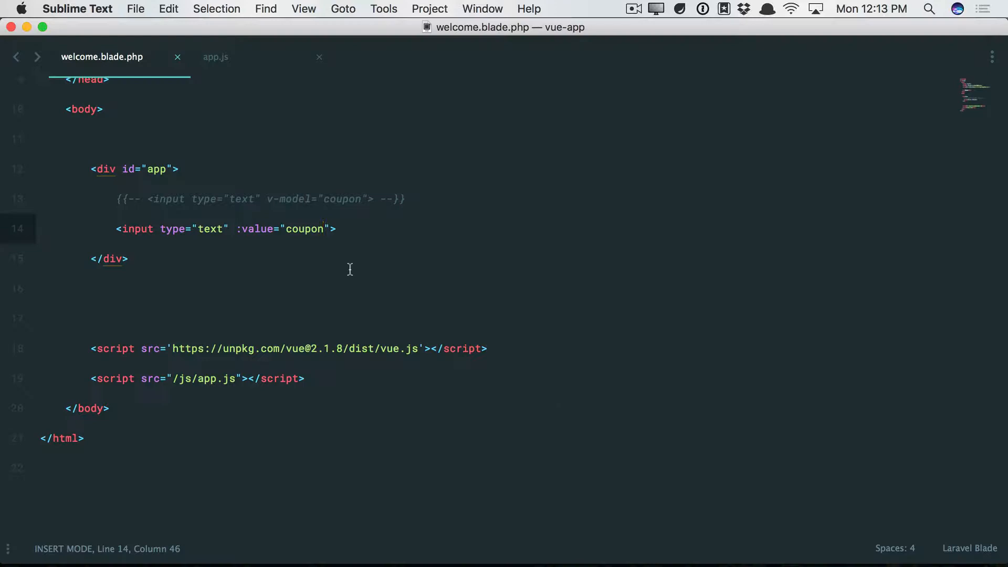
type("@input")
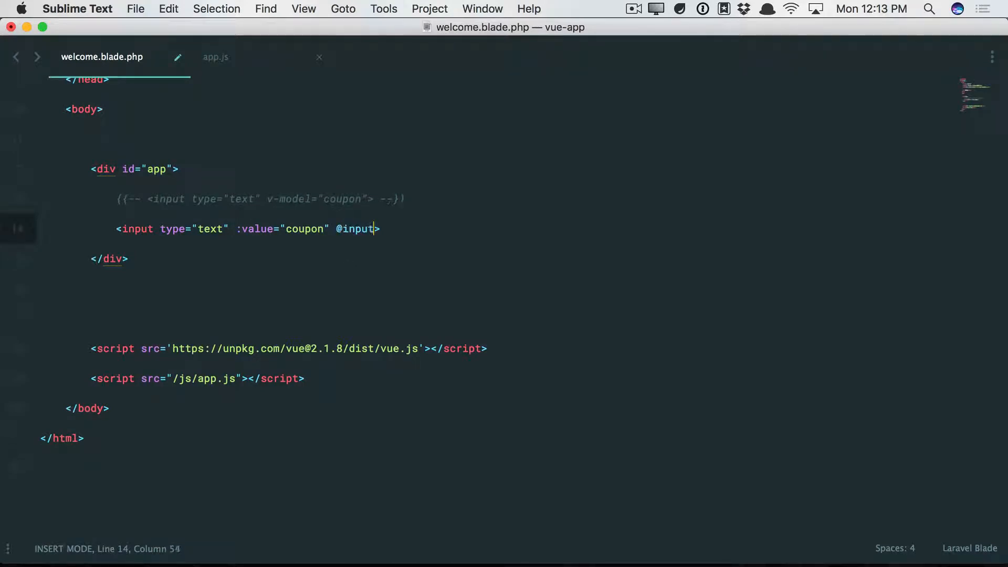
type("=\"")
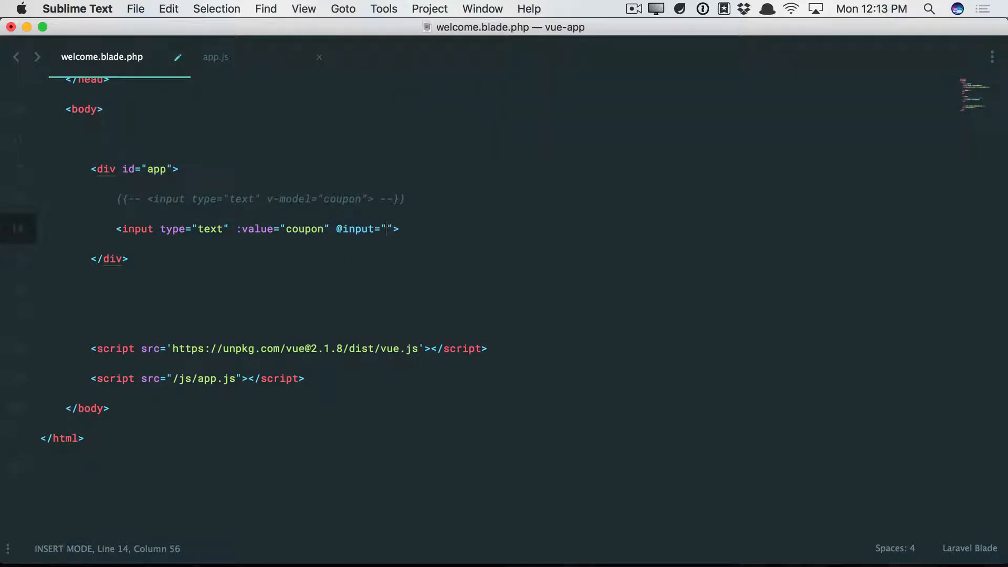
type("coupon")
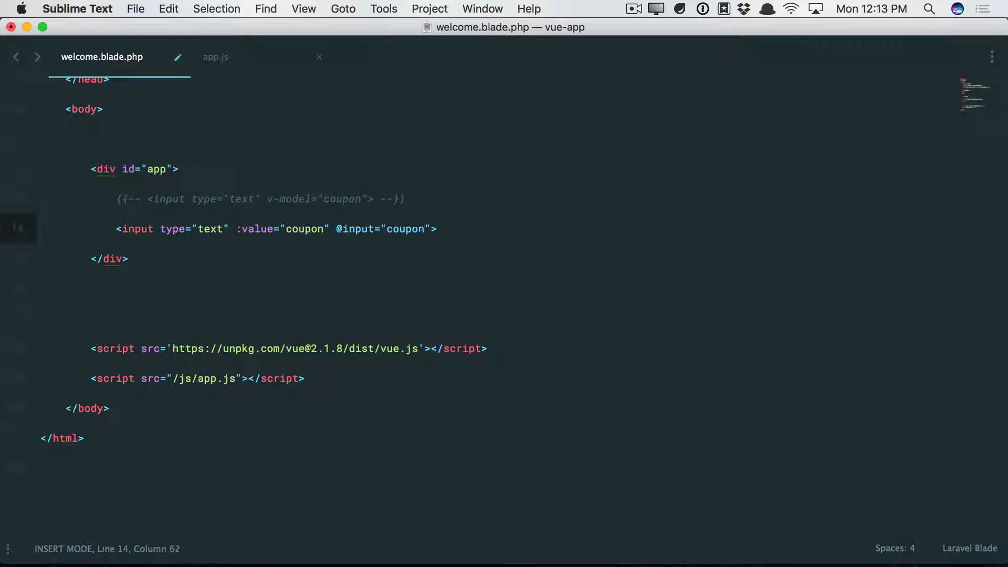
left_click(215, 57)
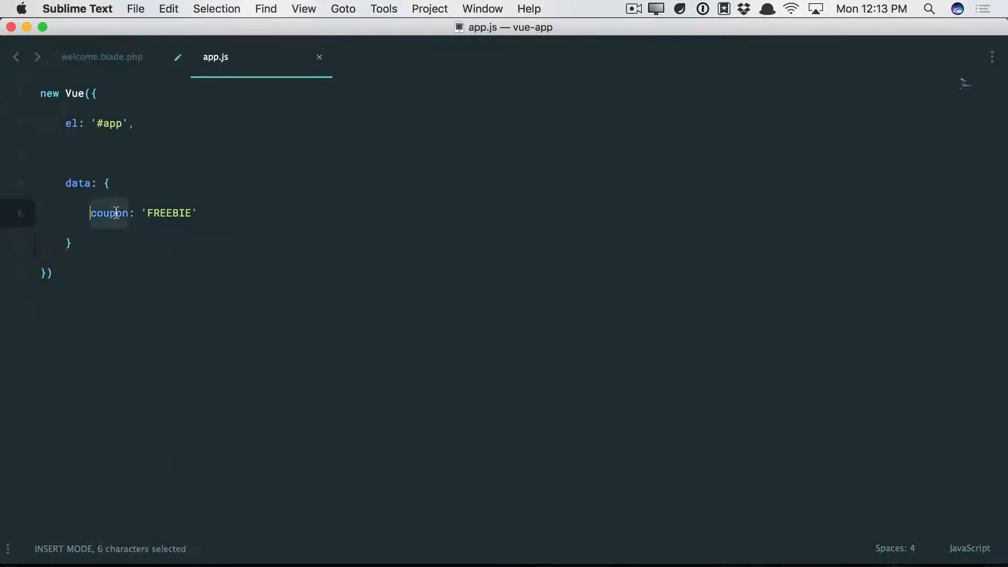
left_click(101, 56)
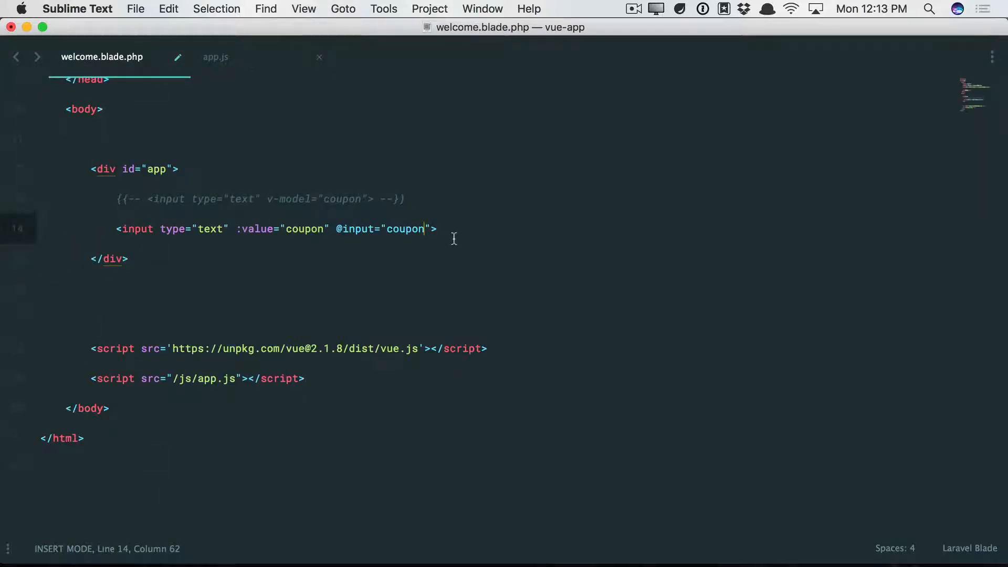
type("= $")
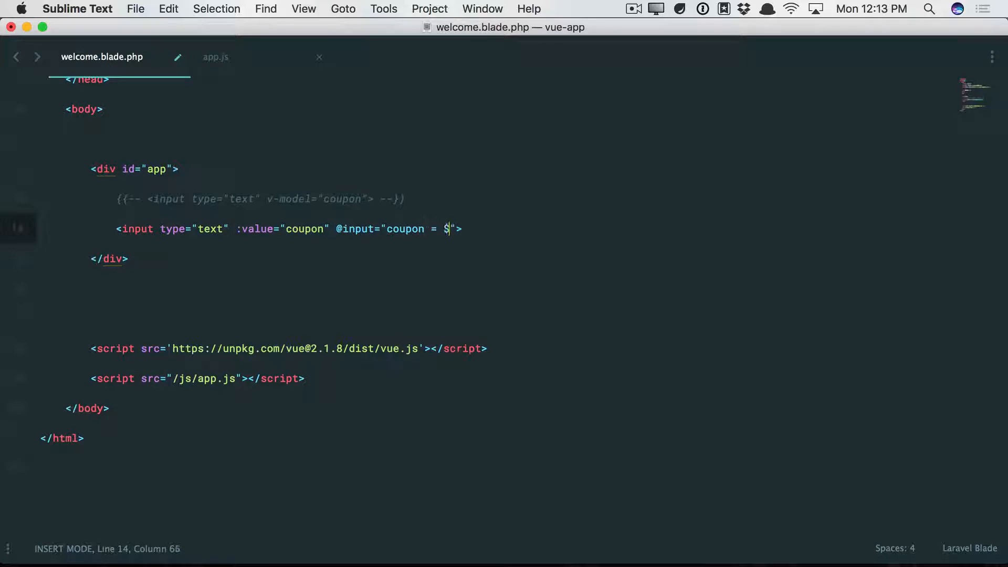
type("event")
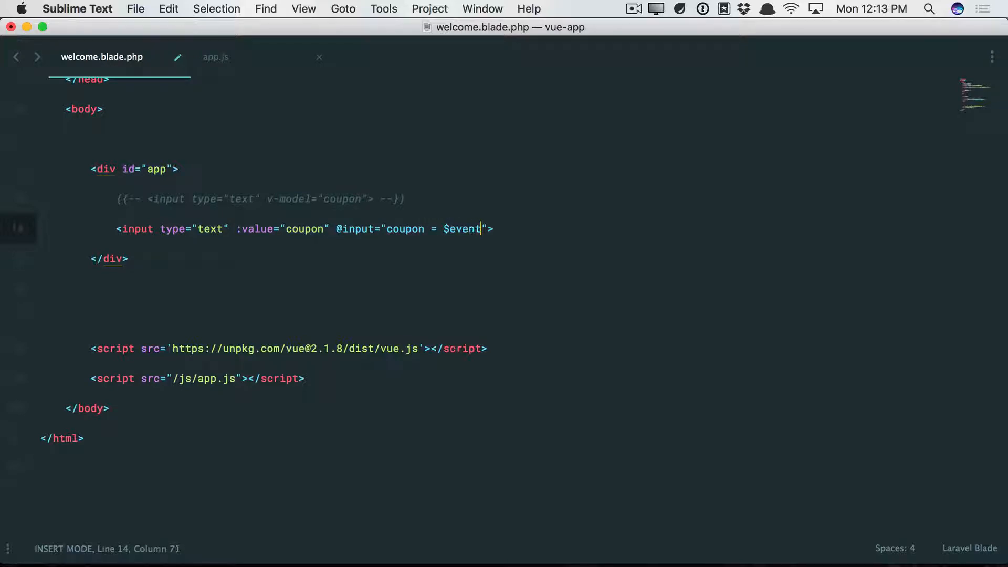
type(".target.value")
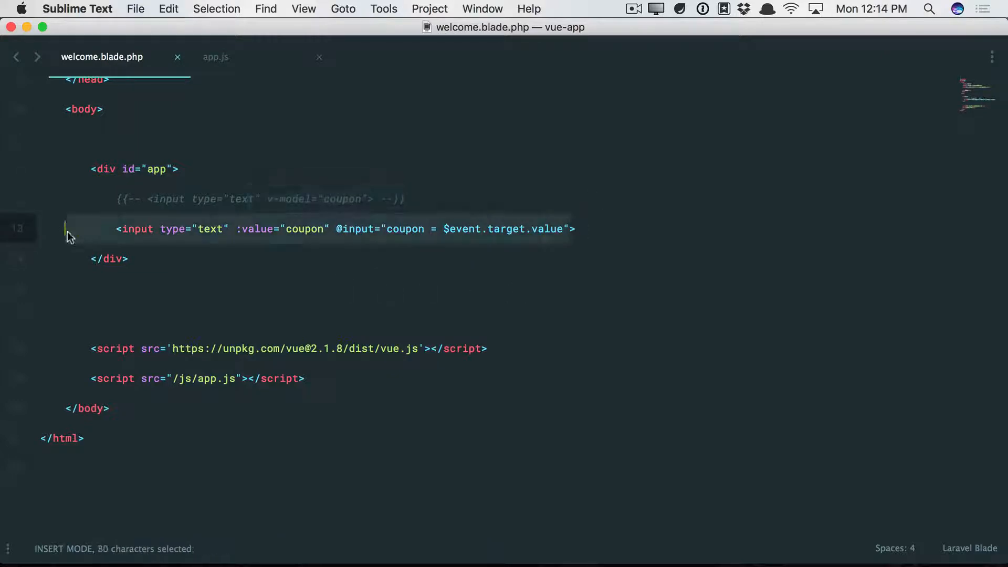
key("cmd+s")
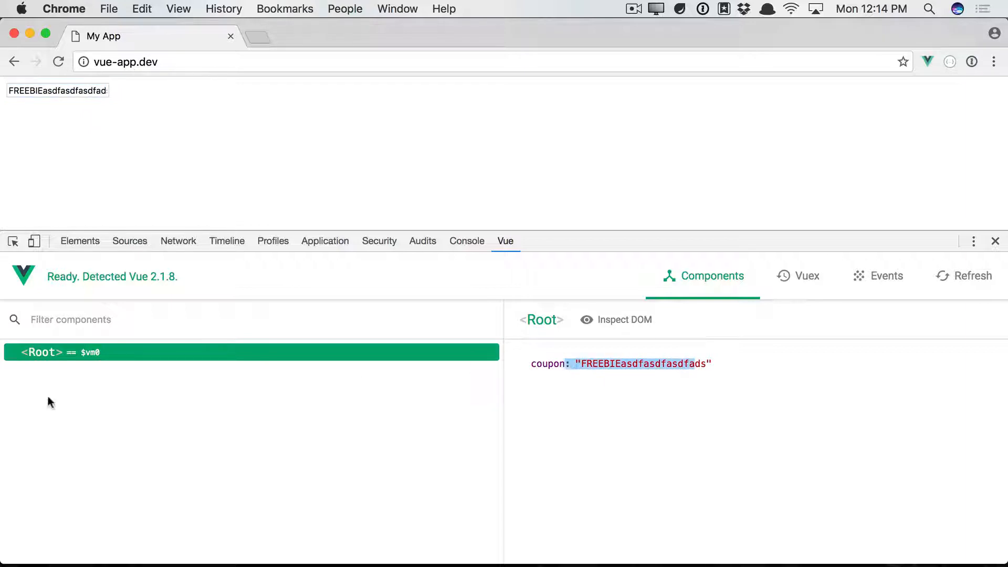
Run $vm0.coupon = 'changed' from the console after confirming typed text updates coupon
left_click(466, 240)
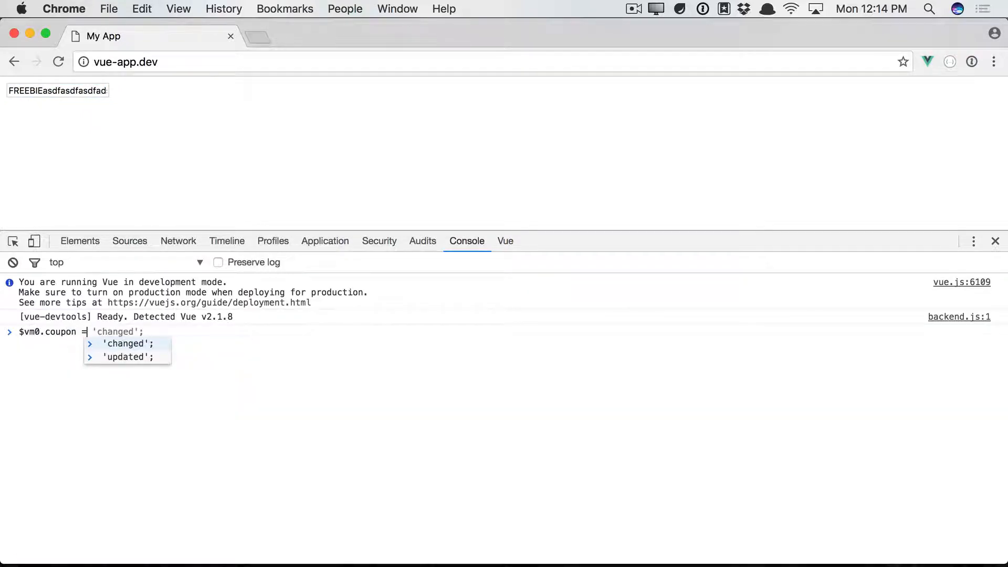
key("Return")
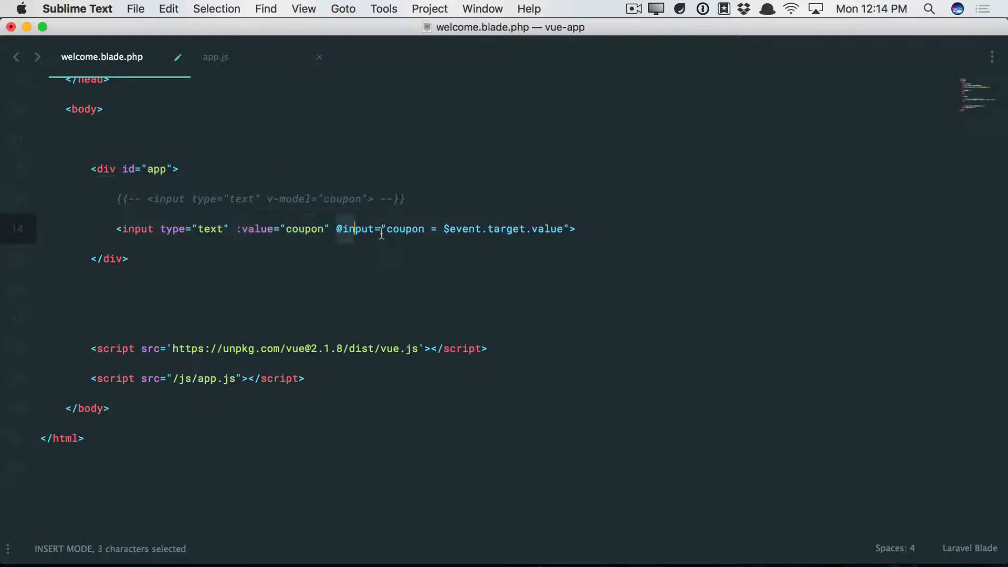
left_click_drag(343, 228, 424, 228)
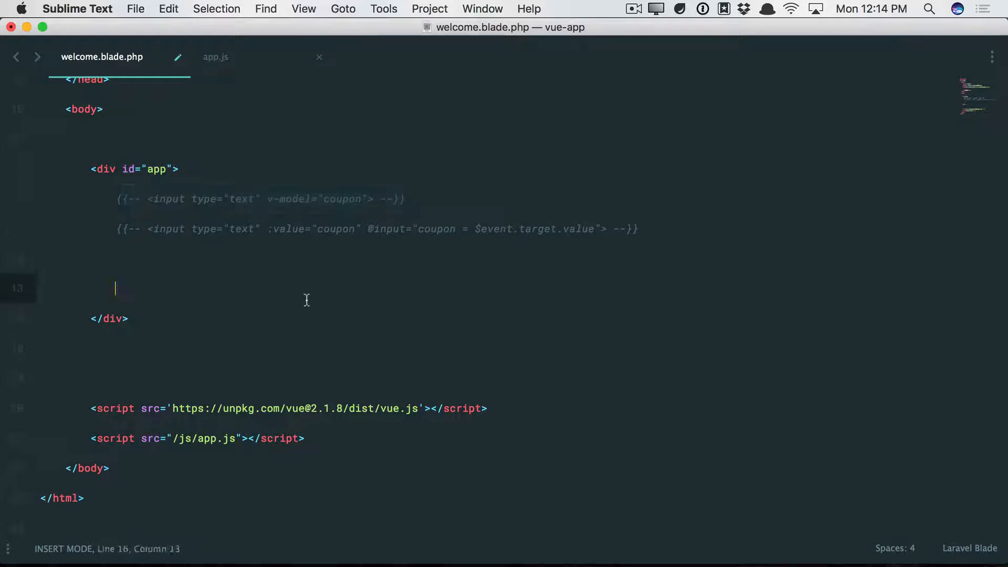
type("<coupon>")
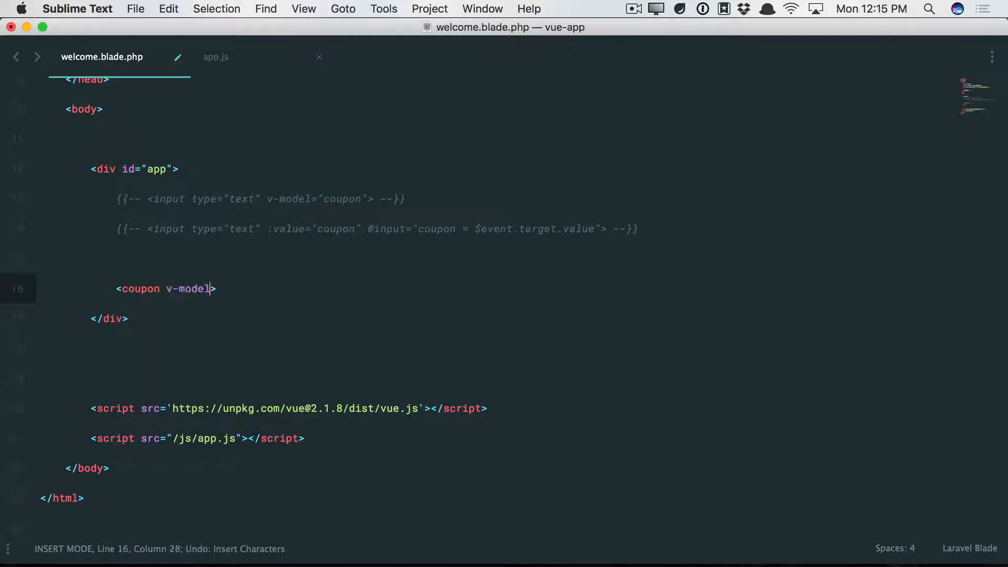
type("=\"\"")
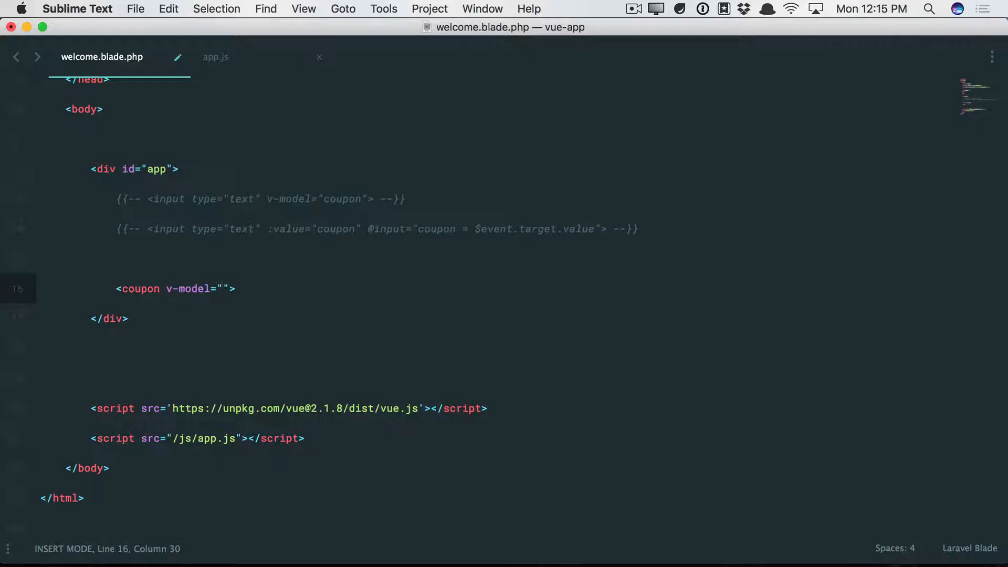
type("coupon")
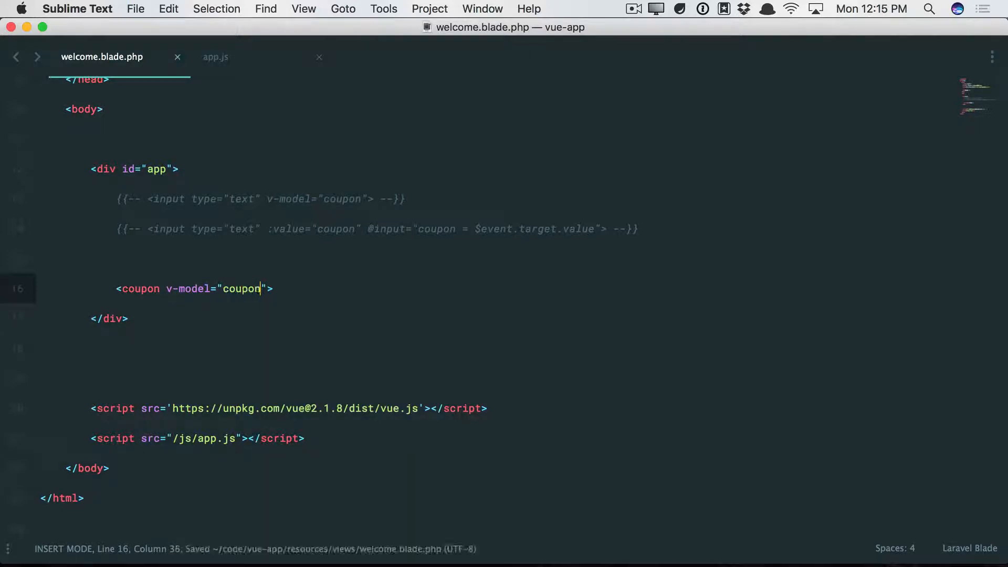
left_click(215, 57)
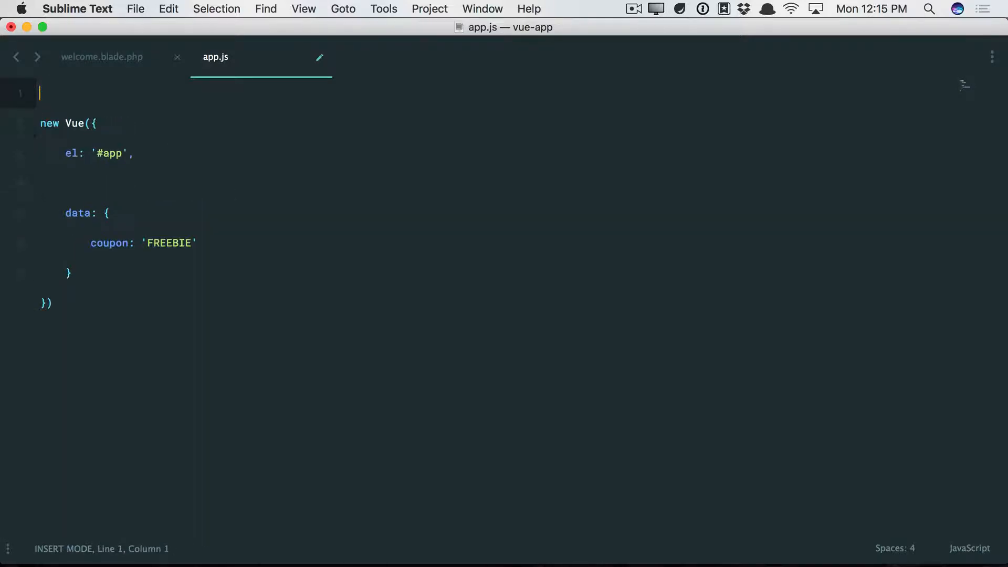
Register Vue.component('coupon') in app.js with a template holding a plain text input
type("Vue.component('coupon', {")
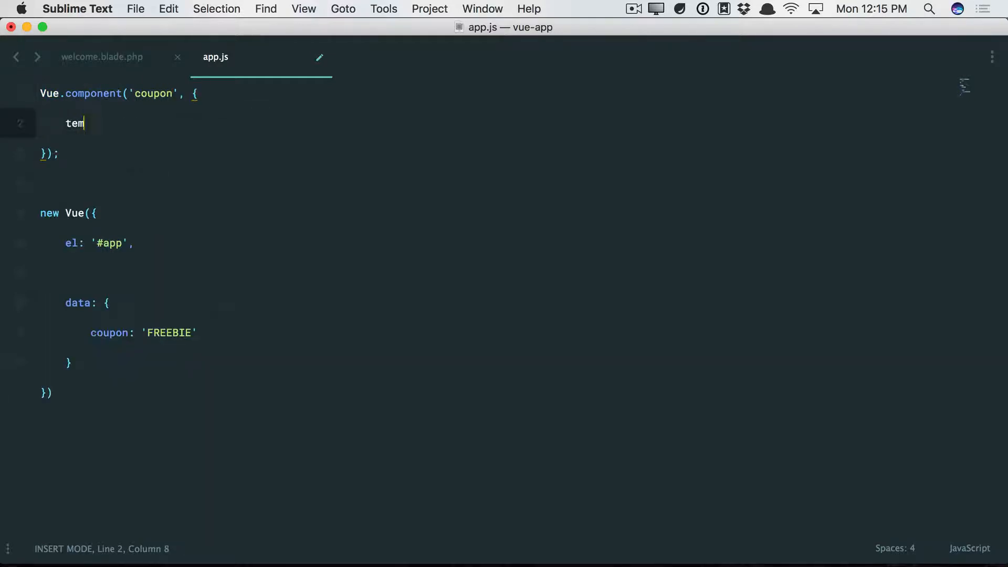
type("plate: `")
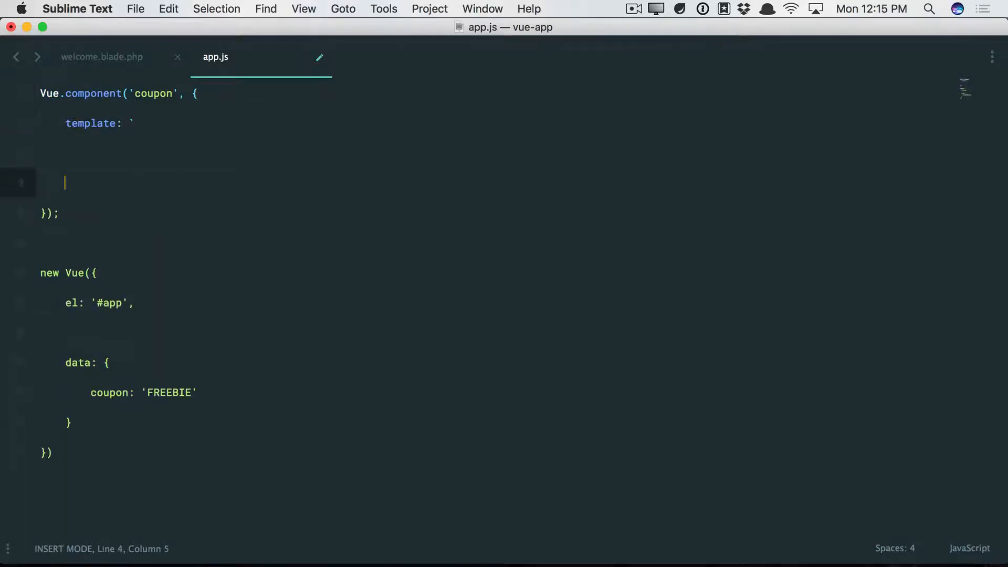
type("<input ty")
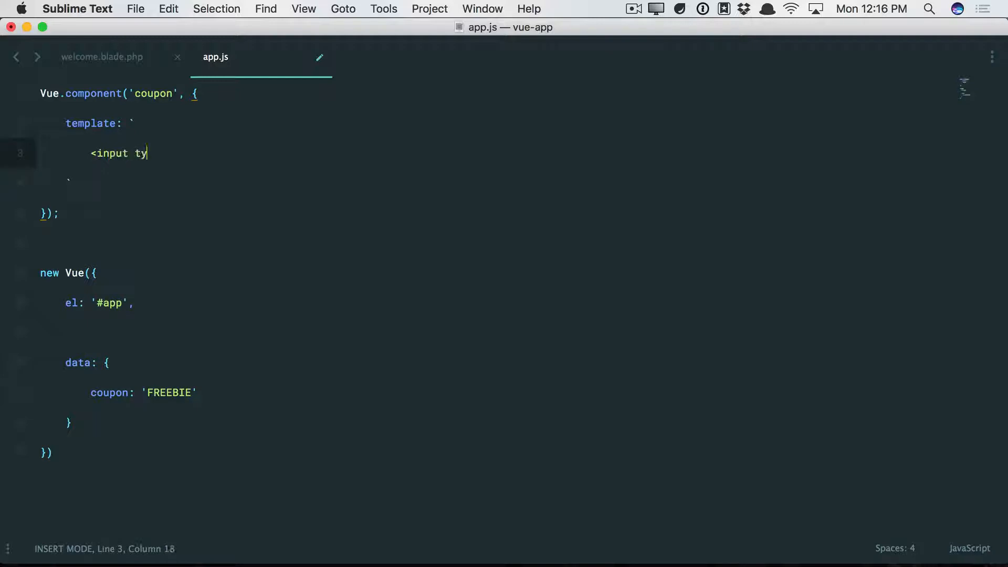
type("pe=\"text\">")
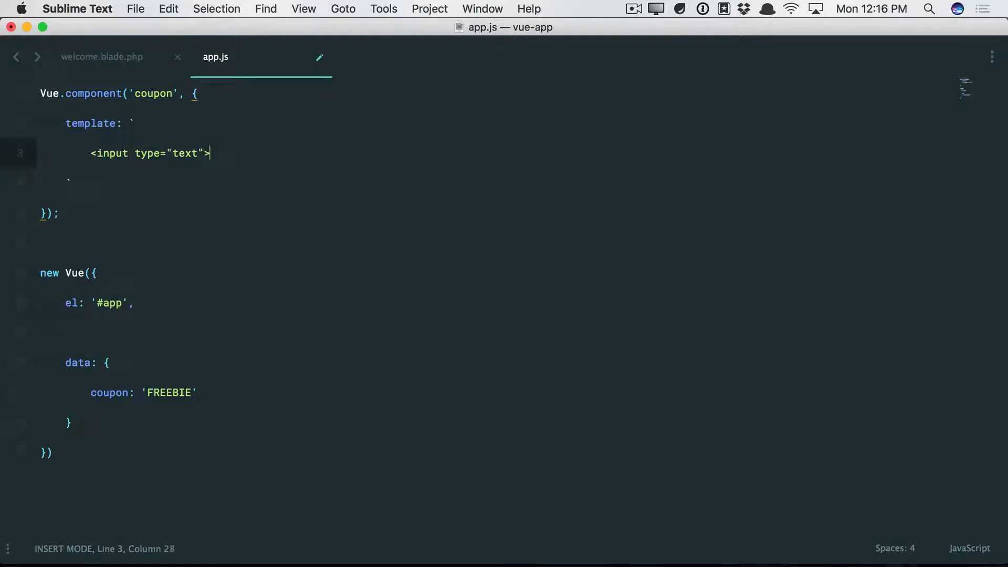
Try a v-model attribute on the template input, then remove it after checking welcome.blade.php
left_click(102, 56)
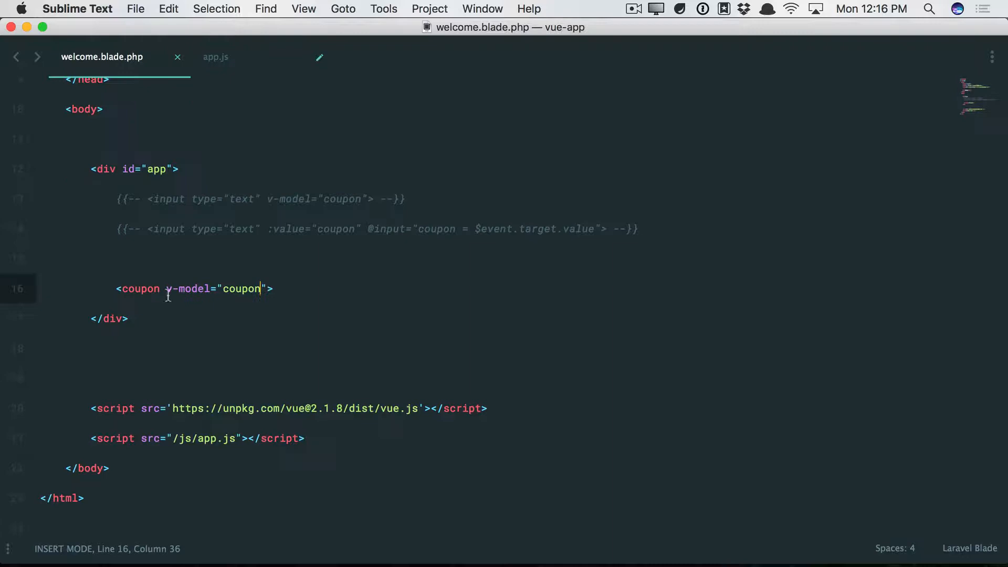
left_click(215, 57)
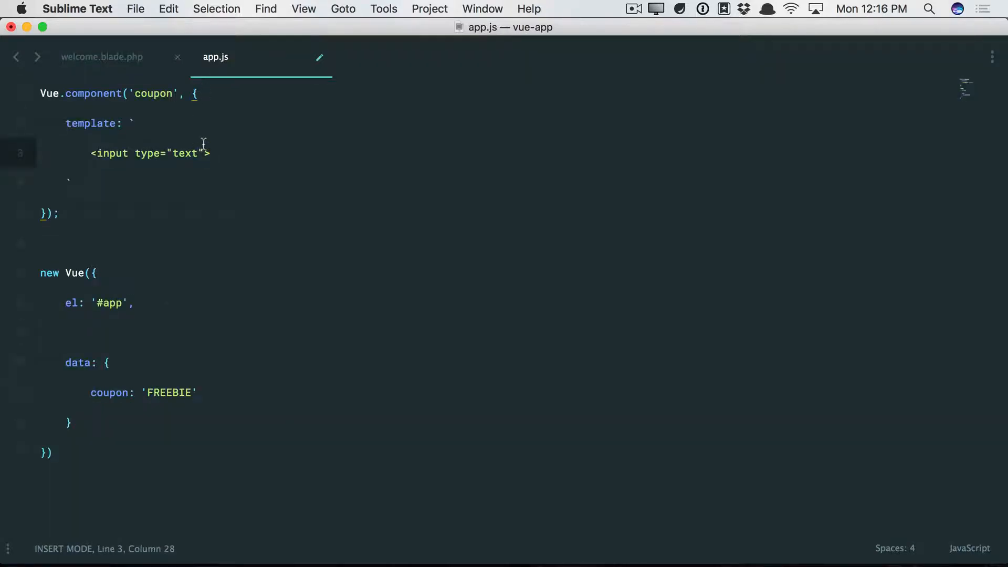
type("v-model")
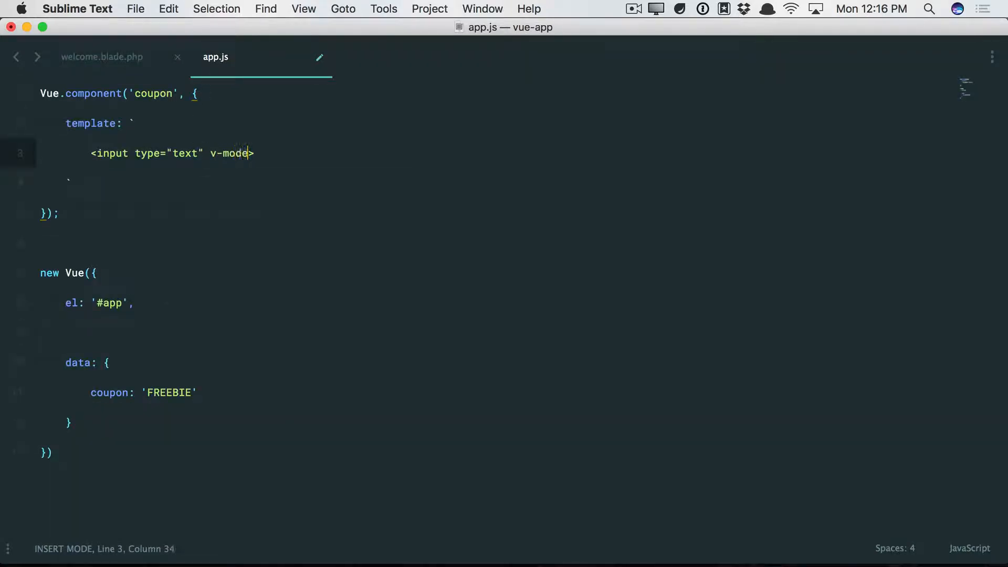
key("backspace")
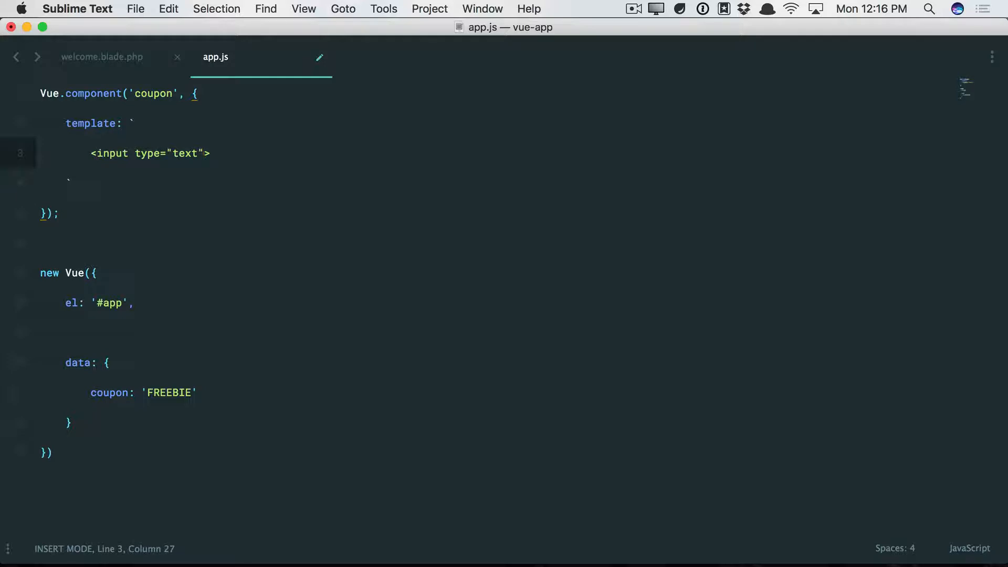
left_click(101, 56)
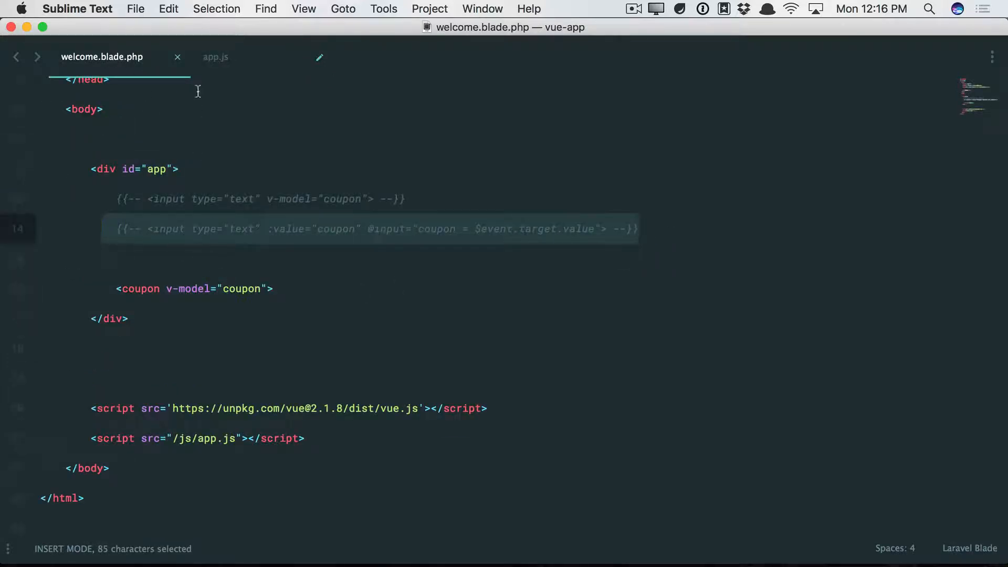
left_click(216, 57)
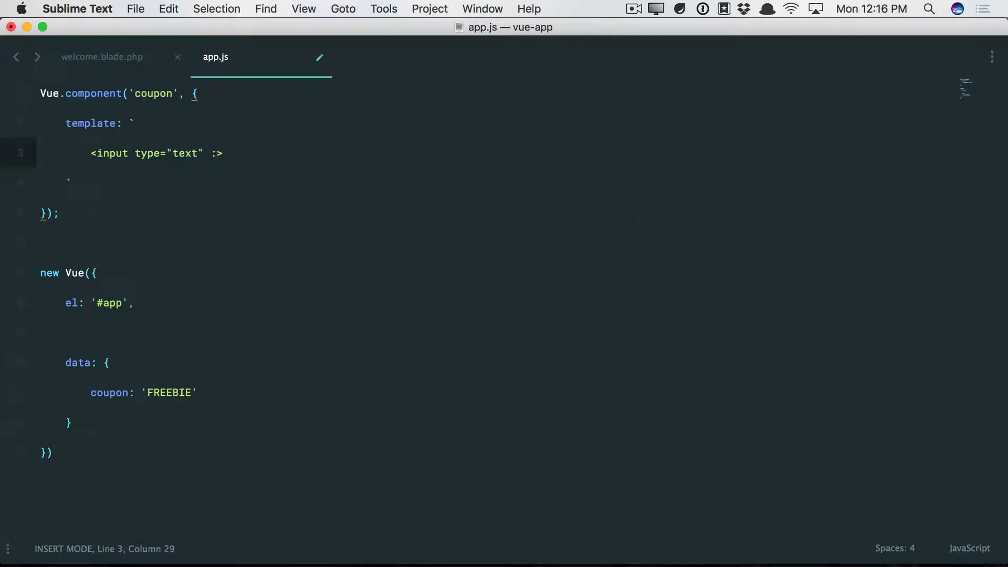
type("value=\"code")
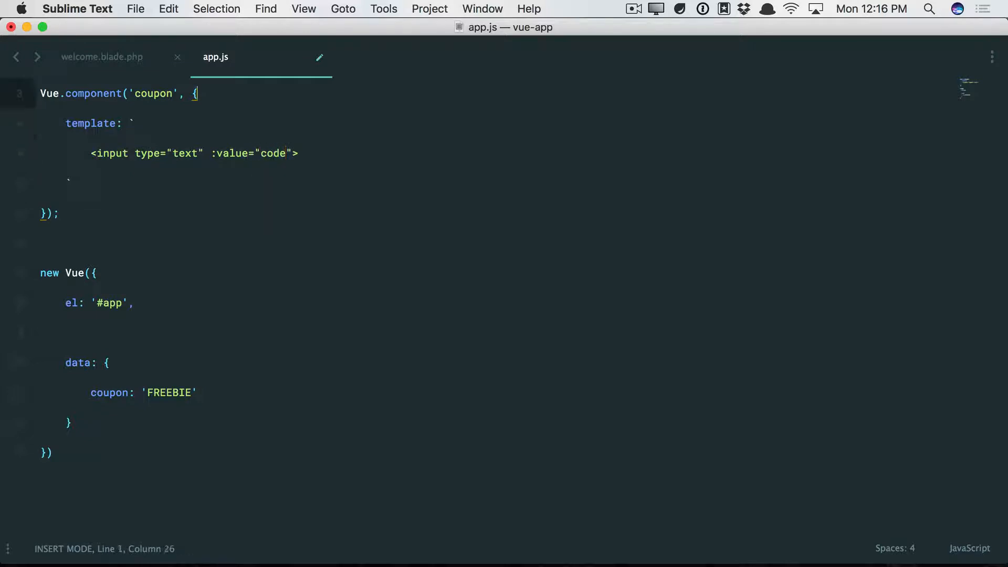
type("props: ['code'],")
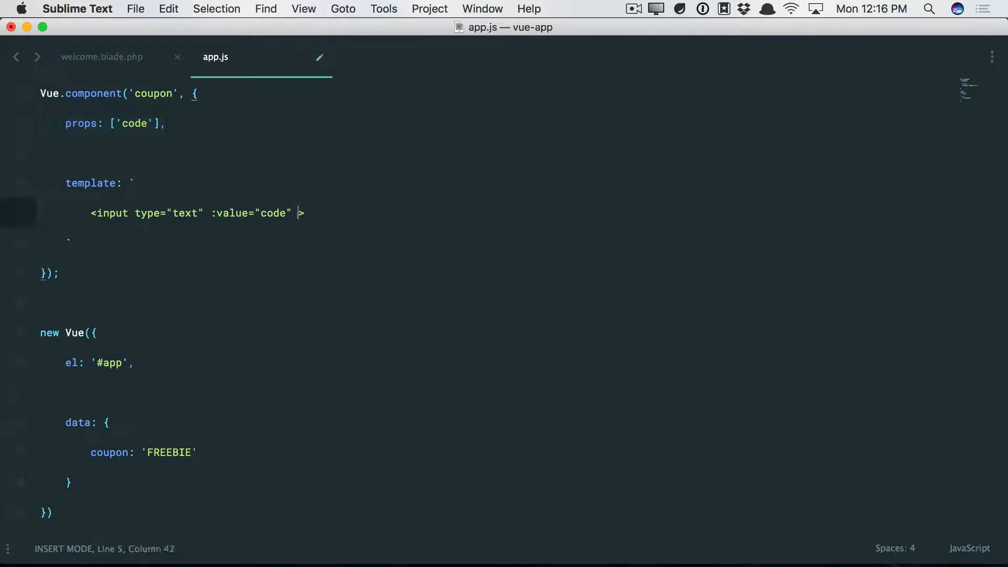
type("@input")
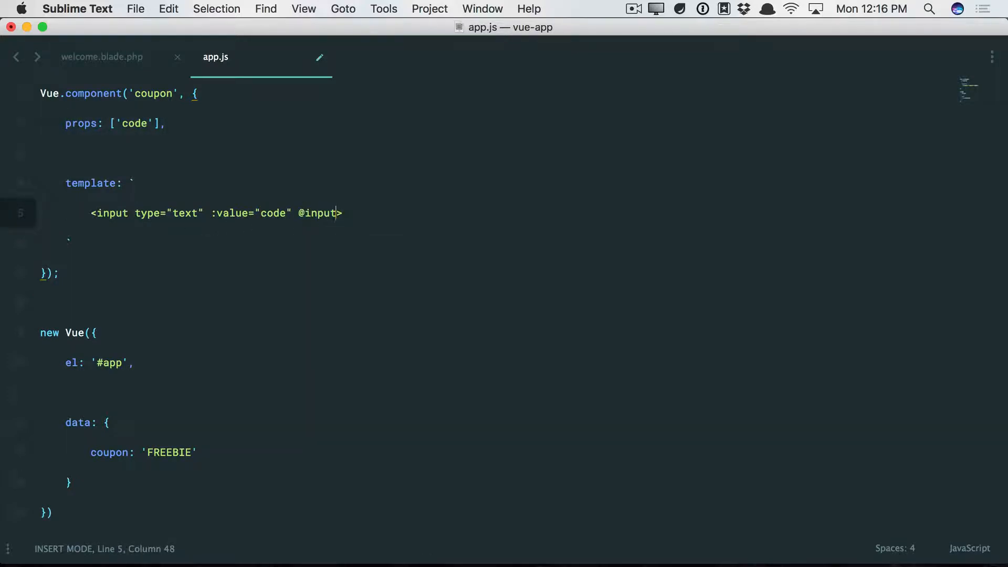
type("=\"")
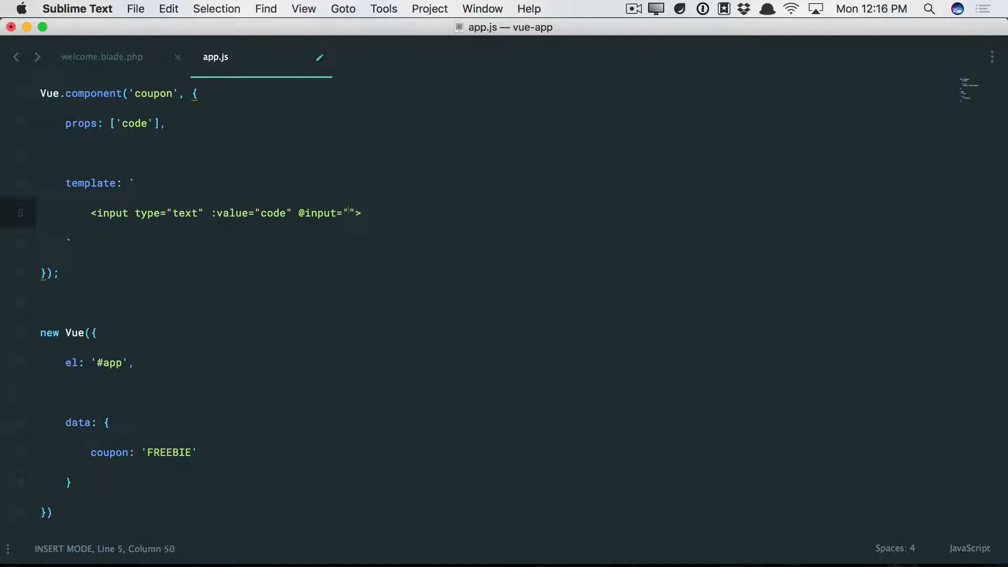
type("updateCode")
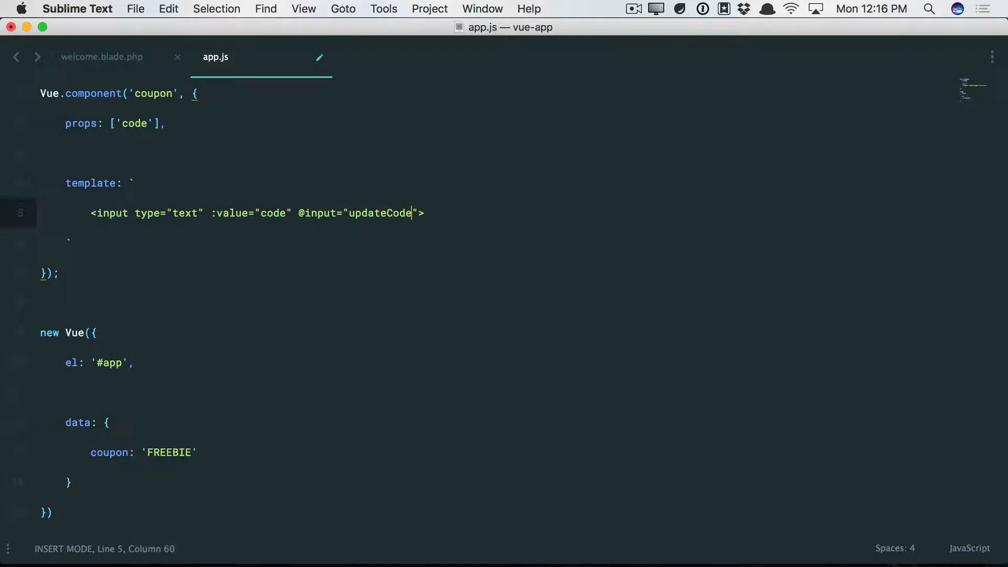
type("($event.target.va")
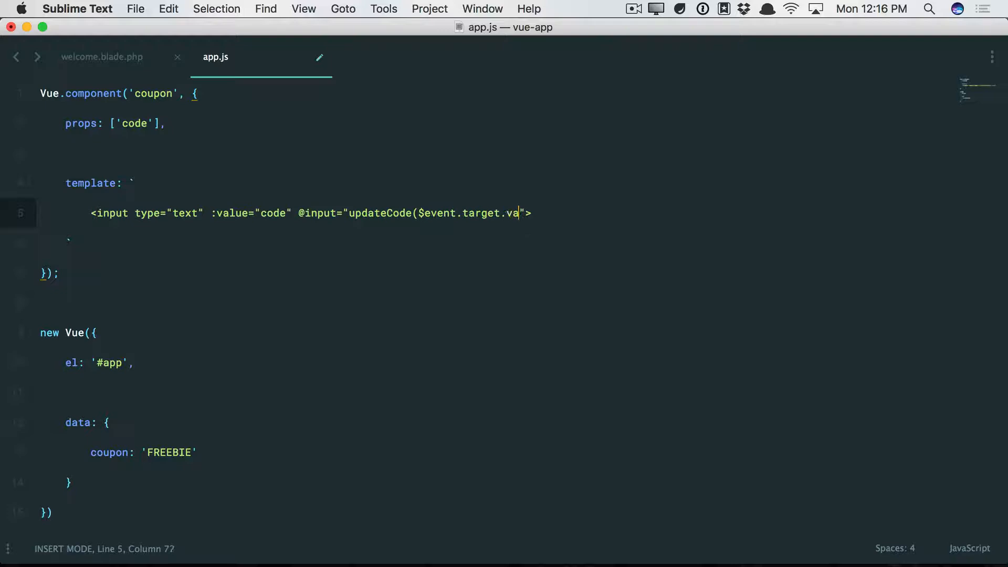
type("lue)")
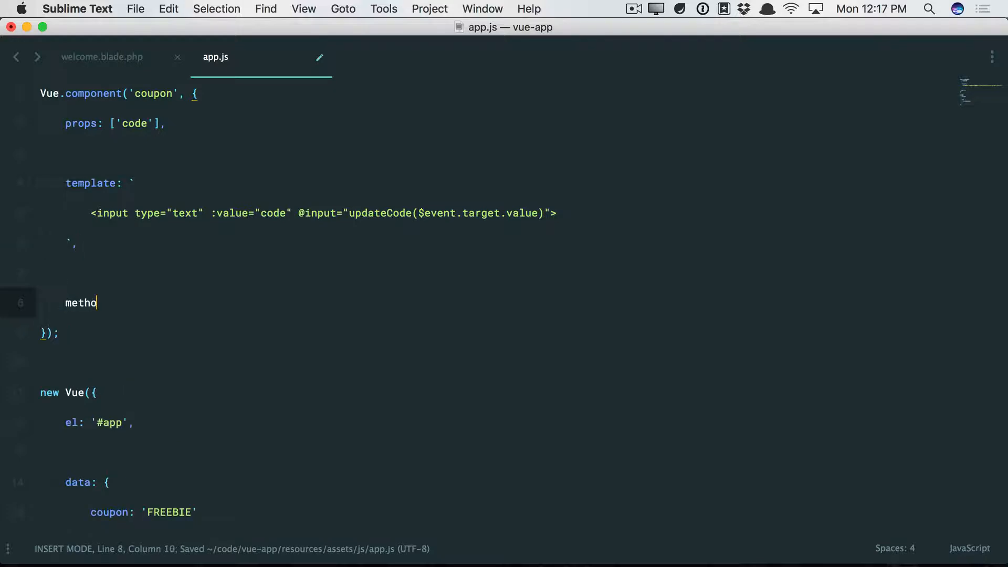
Add a methods block whose updateCode runs this.$emit('input', code)
type("ds: {")
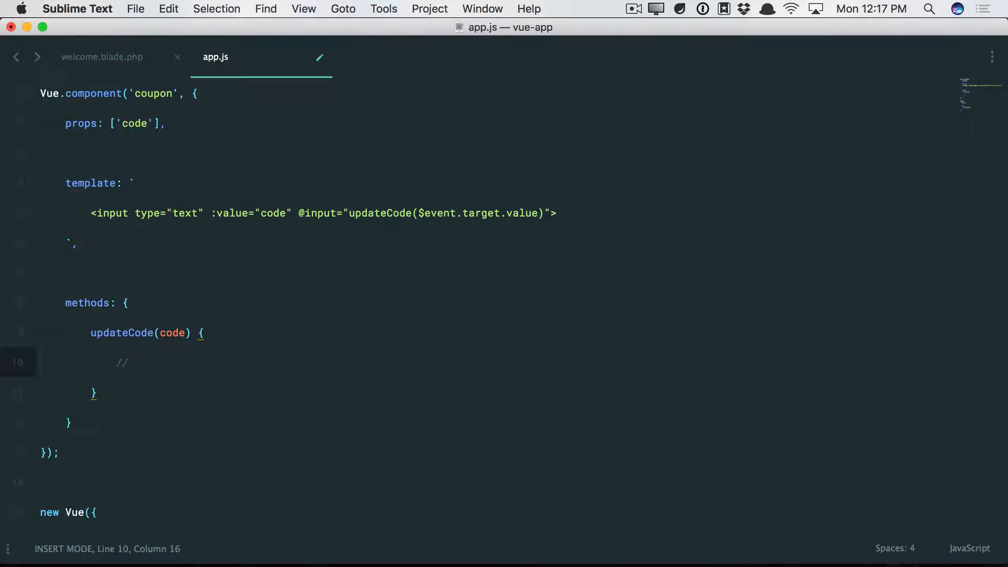
left_click(133, 362)
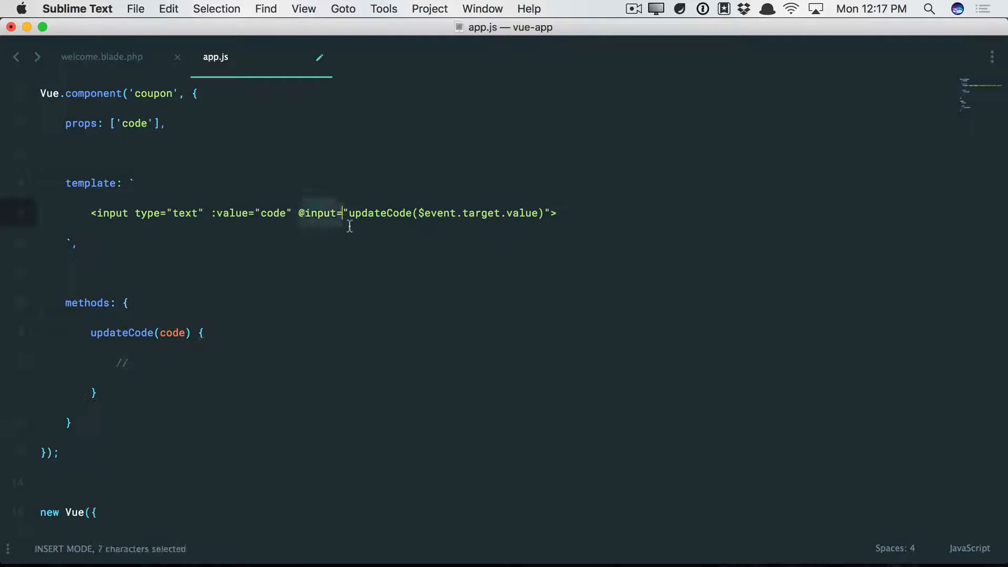
left_click(102, 57)
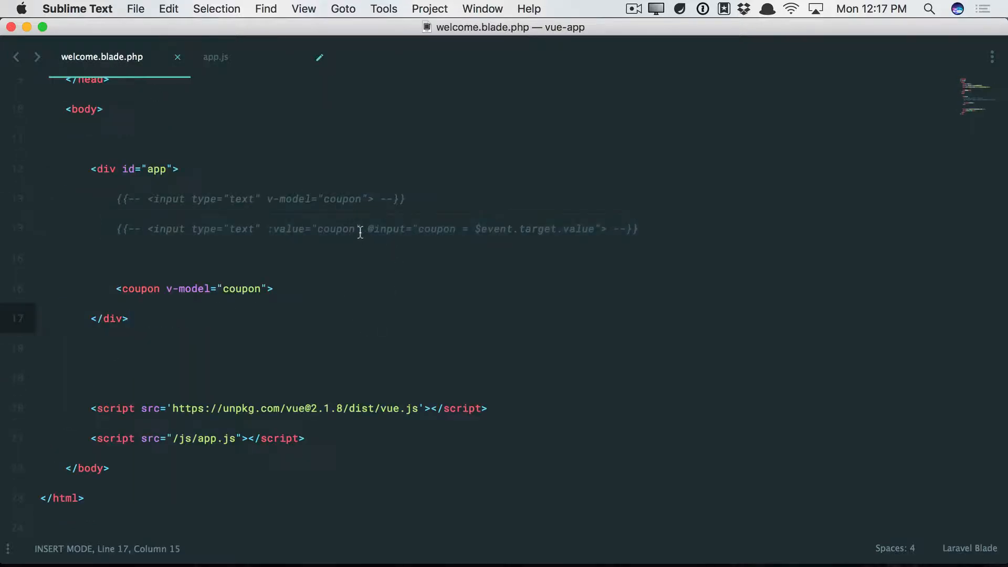
double_click(409, 229)
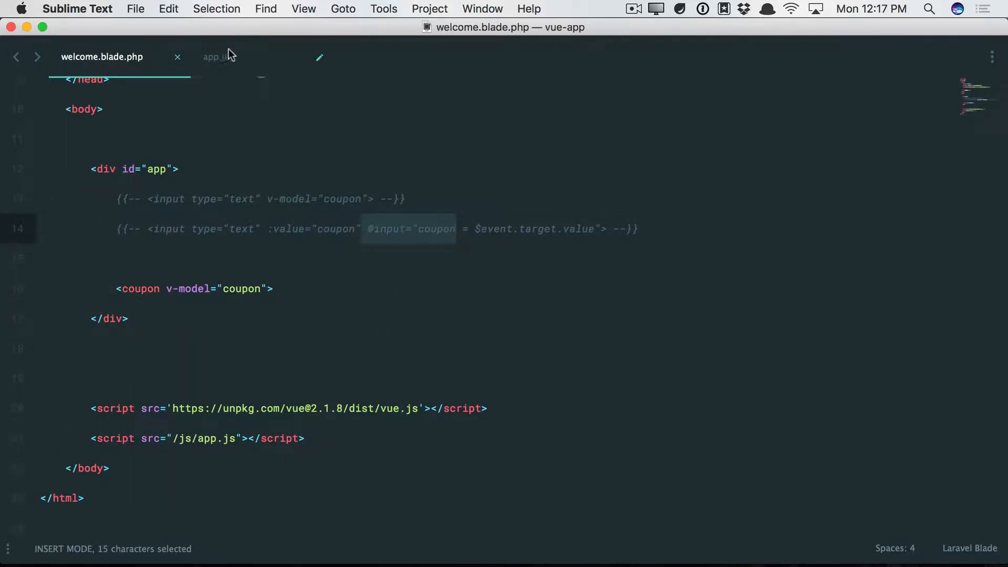
left_click(215, 56)
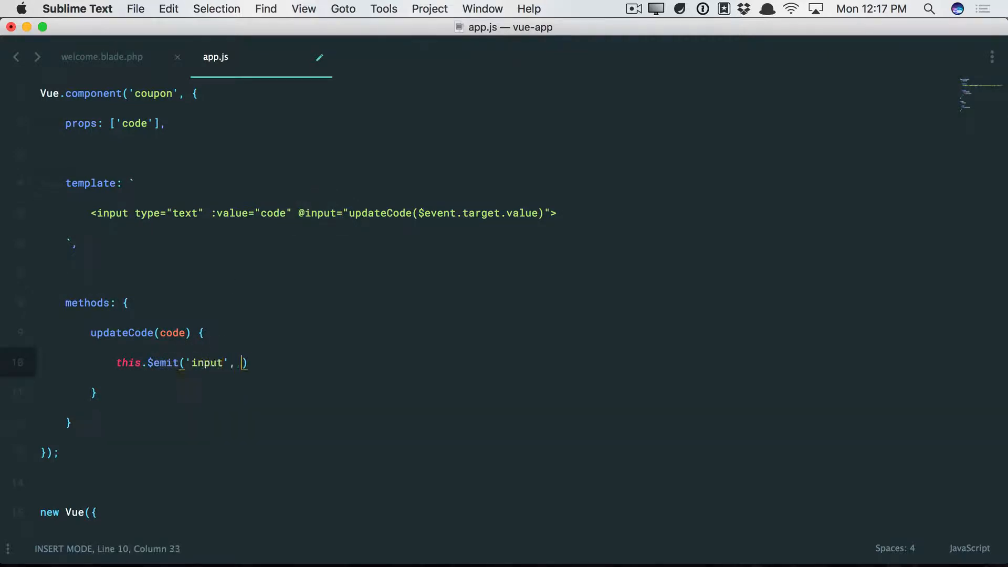
type("code);")
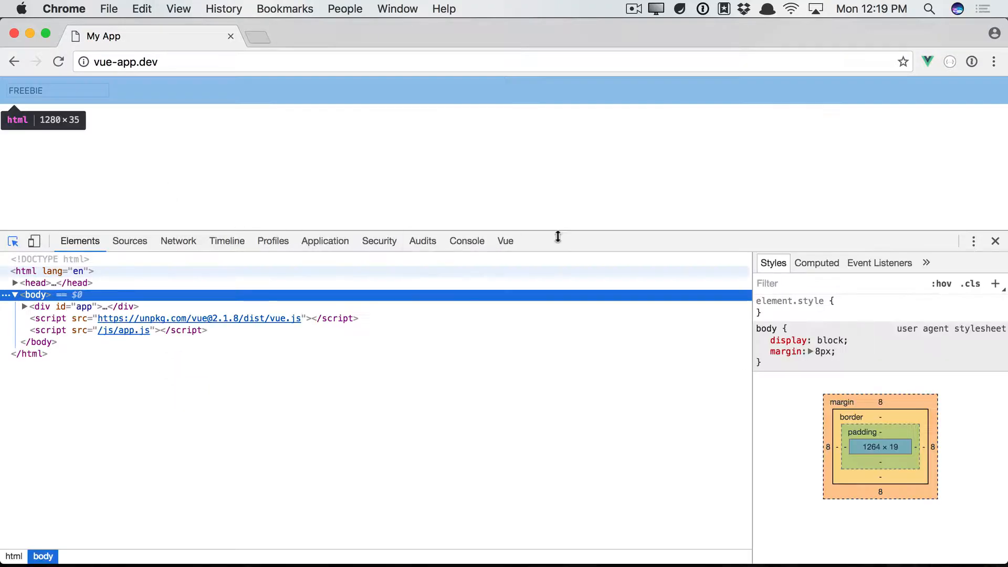
Select Root in the Vue devtools and type junk into the coupon field; coupon stays FREEBIE
left_click(505, 240)
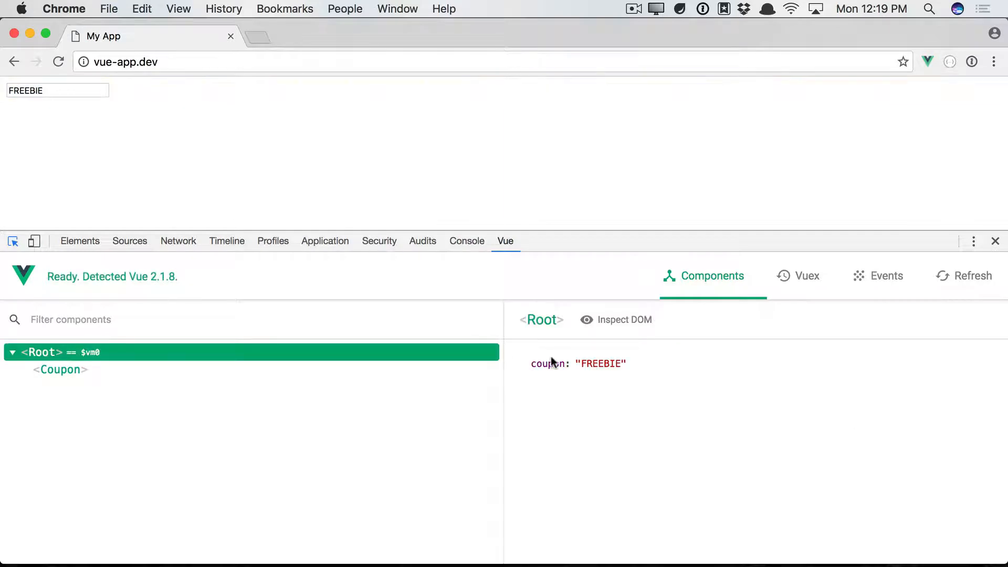
double_click(578, 365)
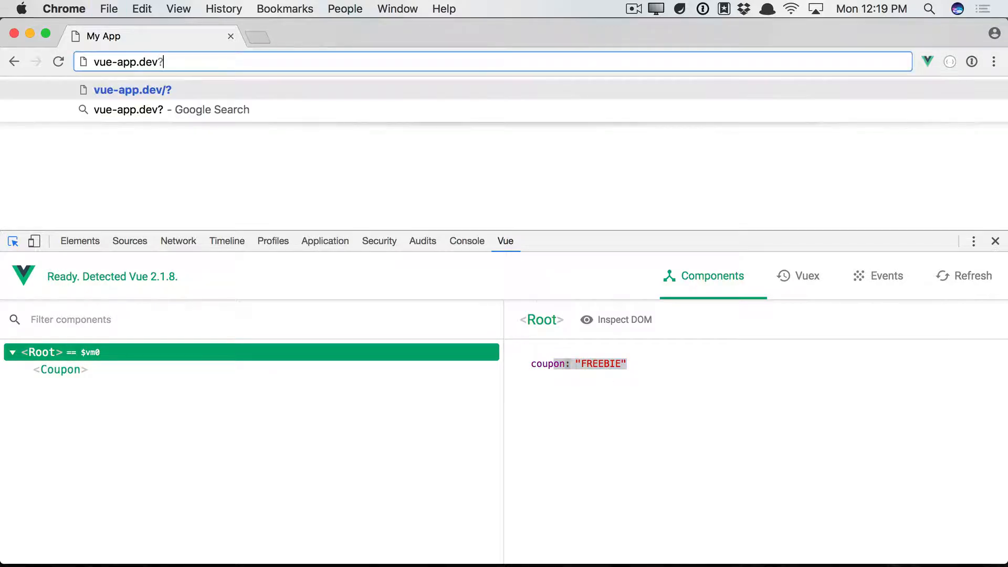
type("coupon=asdfasd")
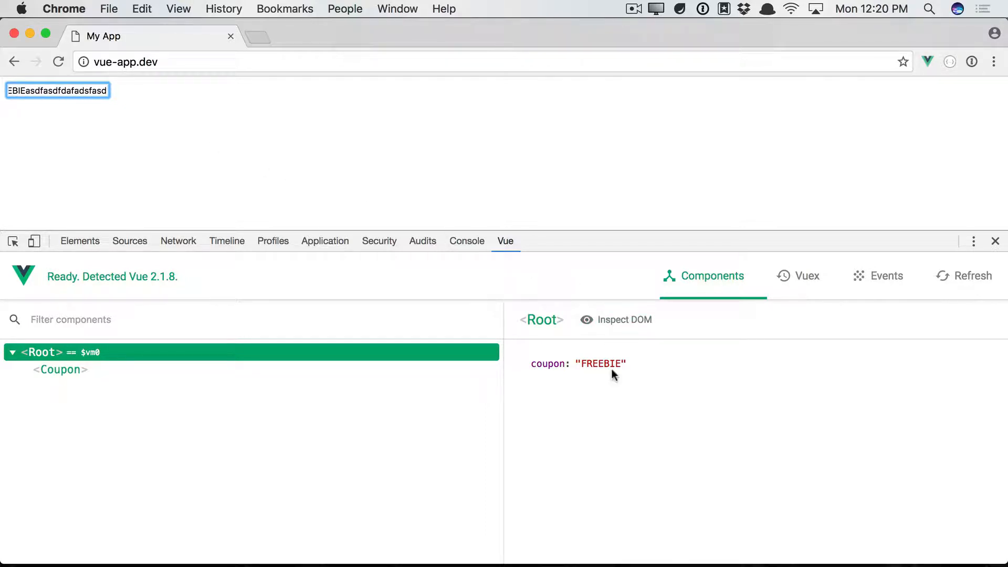
double_click(602, 364)
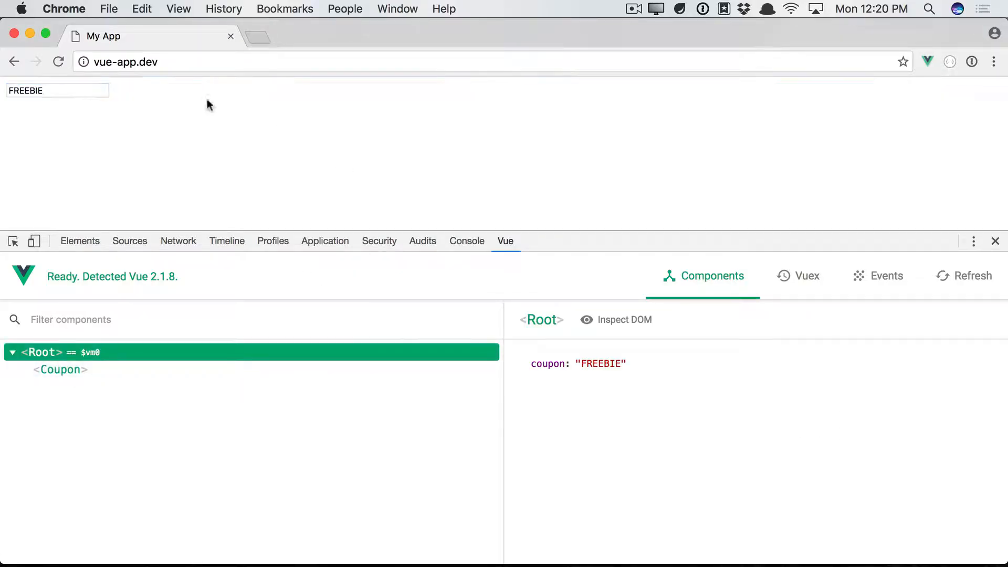
type("asdfasdfasdfadsfasd")
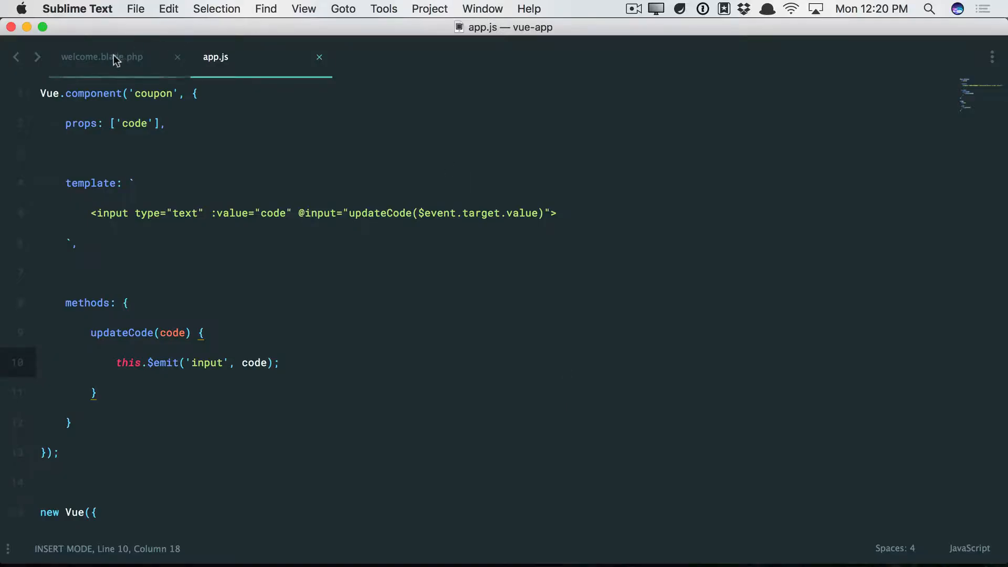
Insert a // Validation comment above this.$emit in updateCode and return to welcome.blade.php
left_click(101, 57)
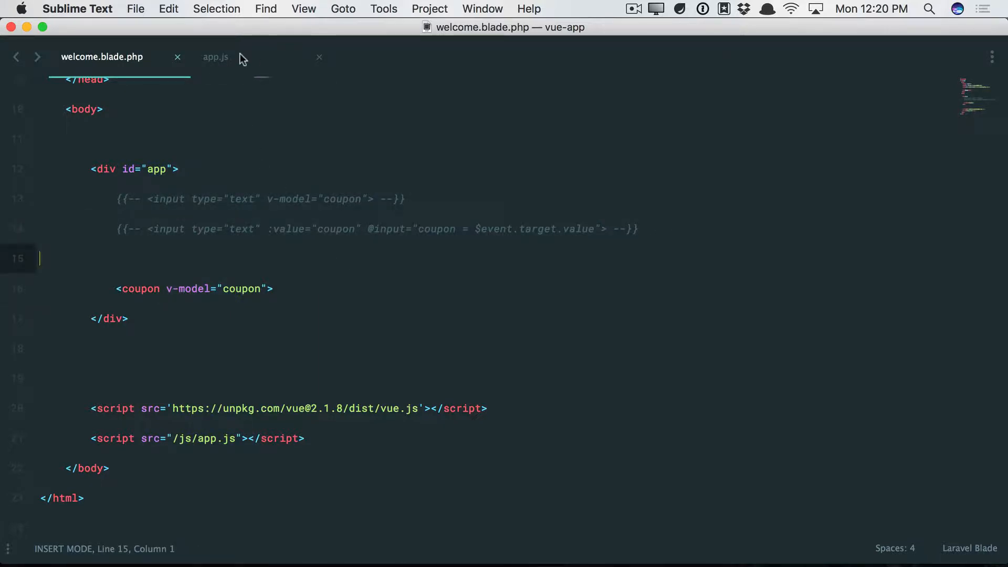
left_click(216, 56)
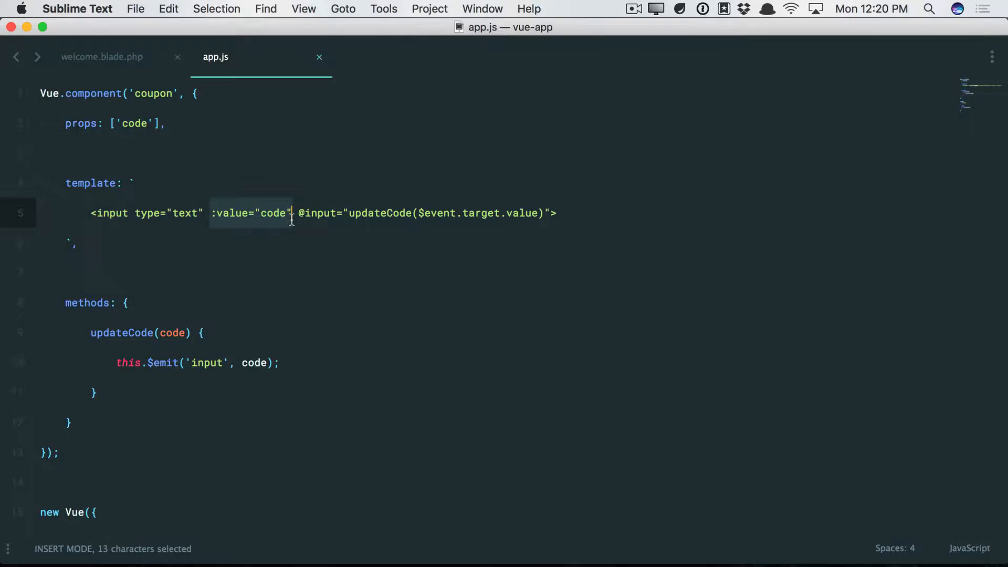
mouse_move(296, 215)
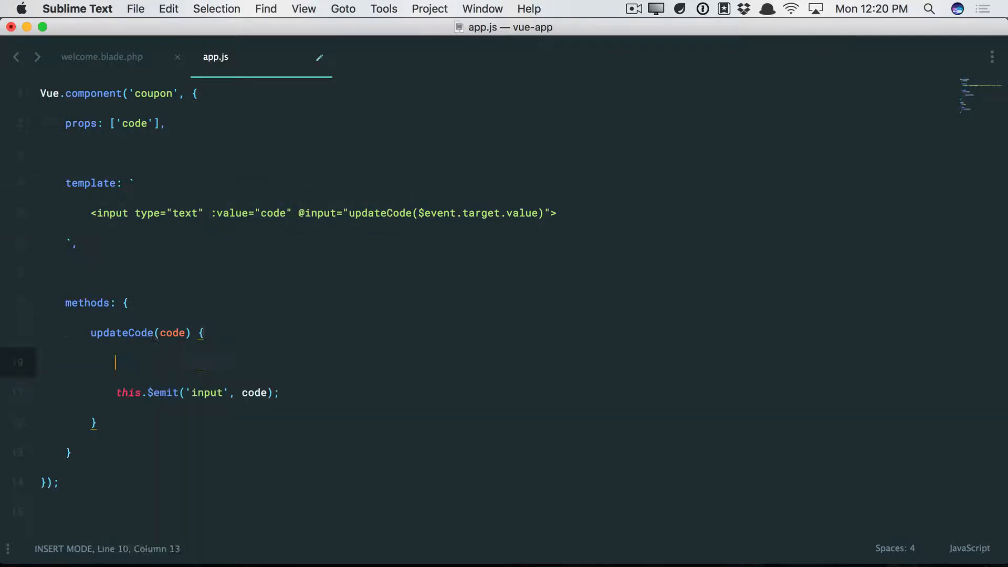
type("// Validation")
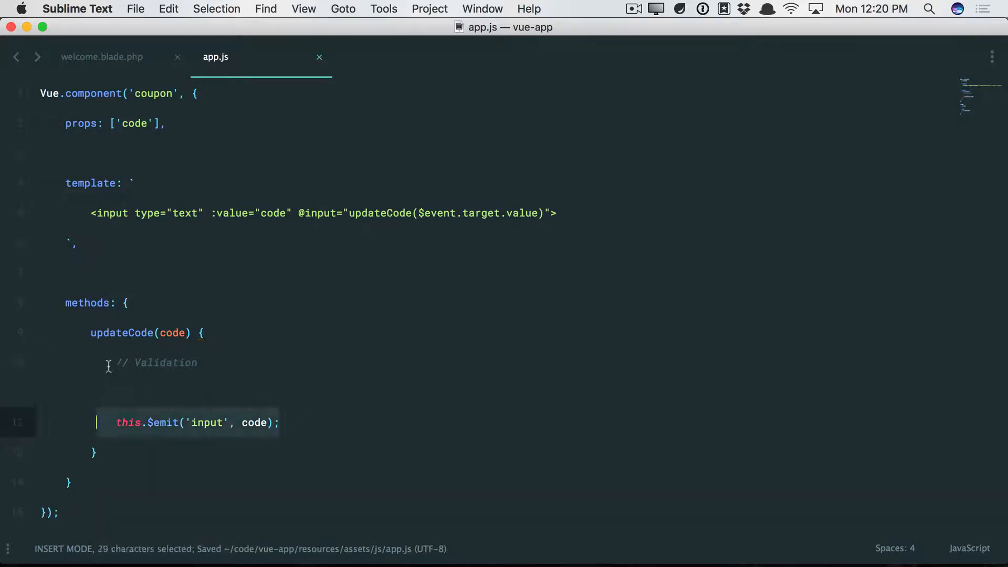
left_click(102, 56)
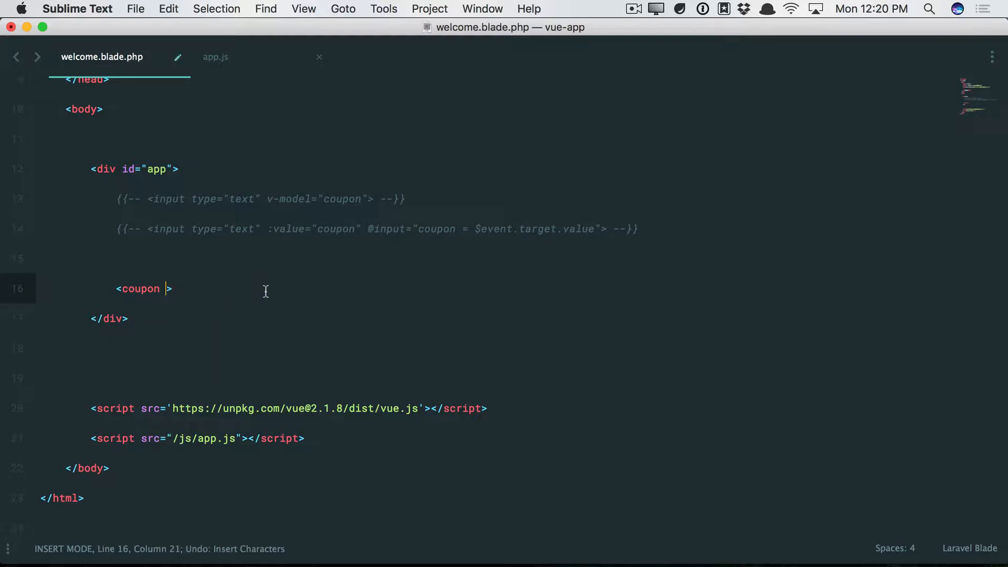
type("@input")
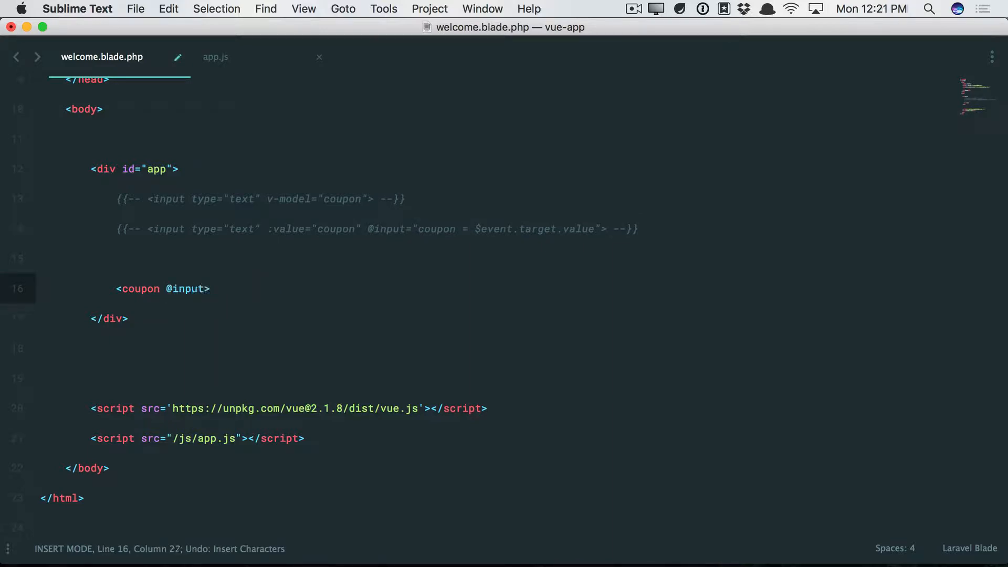
type("=\"coupon\"")
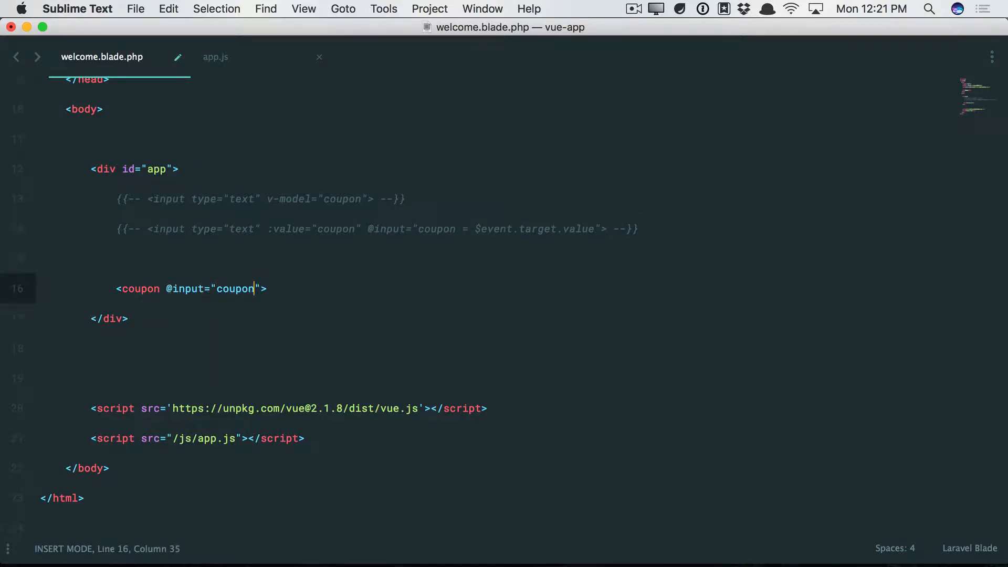
type("=")
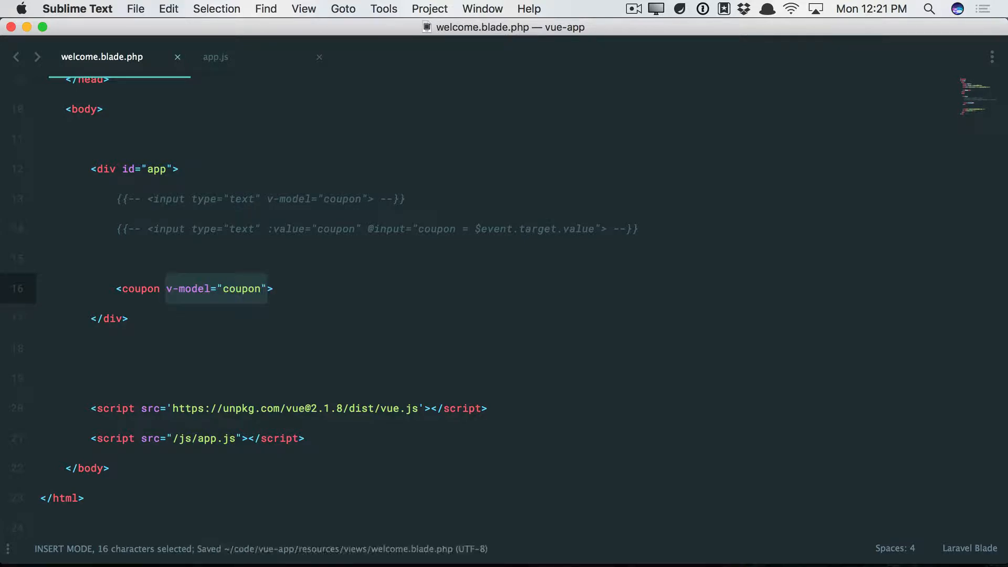
left_click(216, 56)
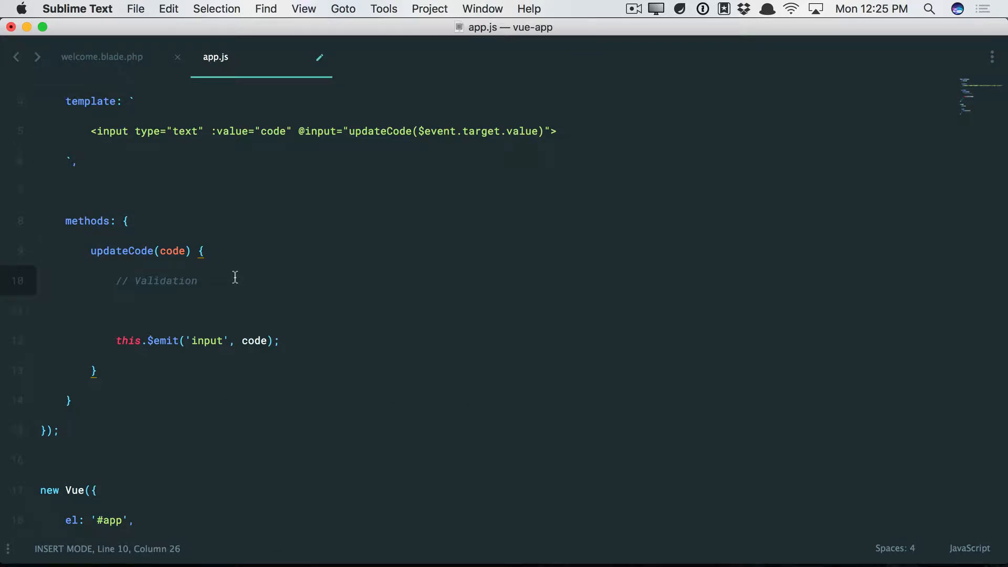
Write if (code === 'ALLFREE') { alert('This coupon is no longer valid...') } under the comment
key("Return")
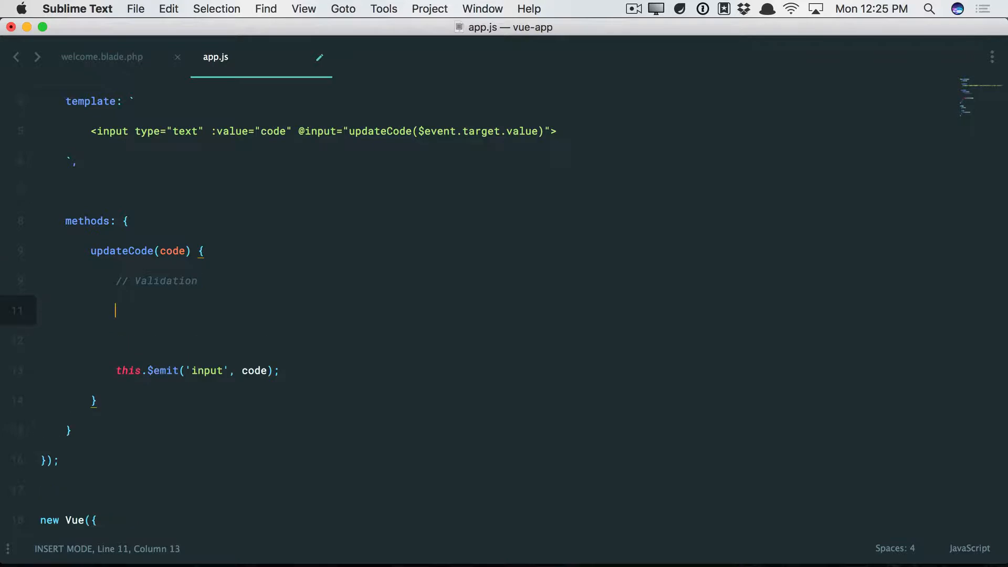
type("if (")
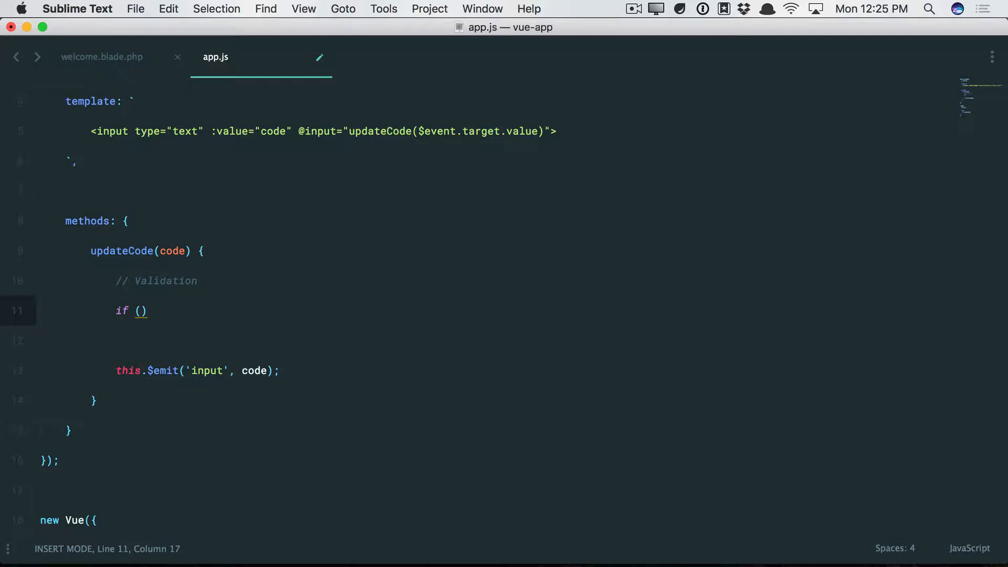
type("code === 'ALLFR")
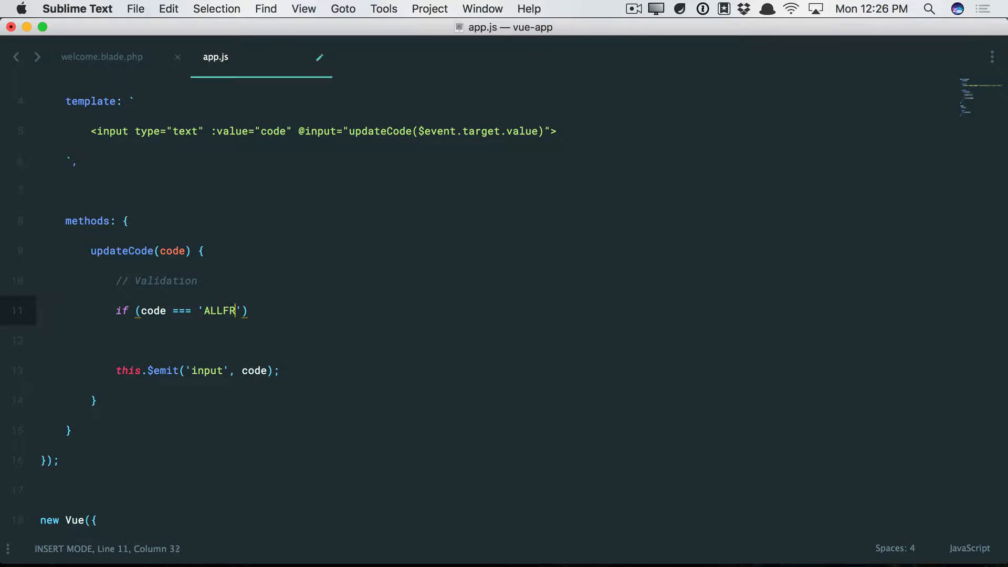
type("EE")
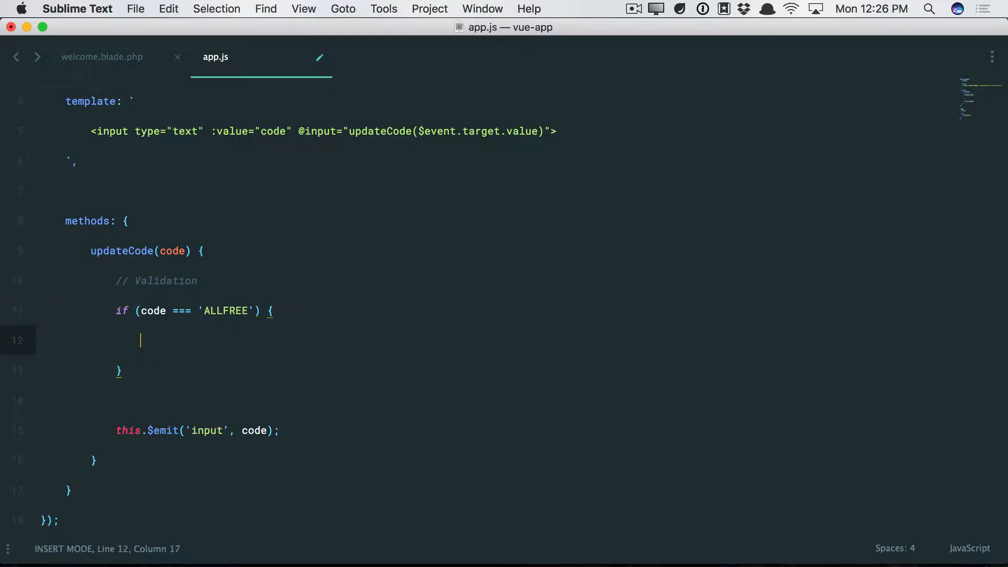
type("alert('This code")
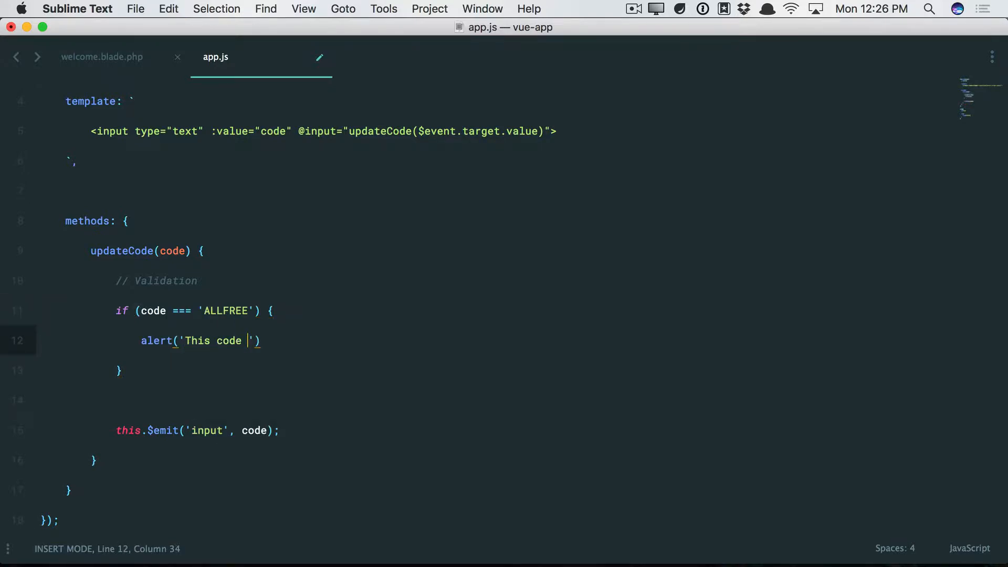
type("coupon is no longe")
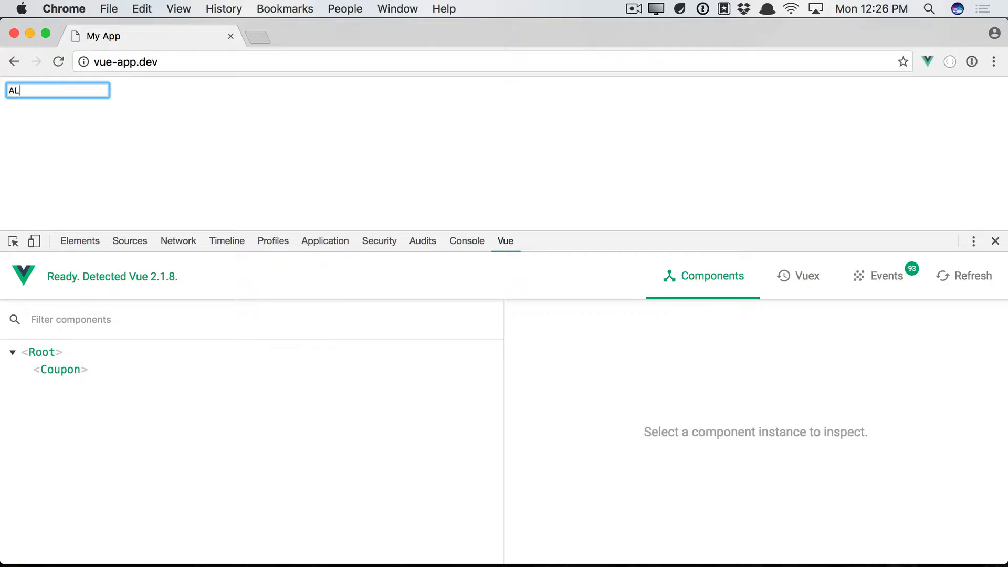
Enter ALLFREE in the coupon field twice, seeing and dismissing the 'no longer valid' alert
type("LFRE")
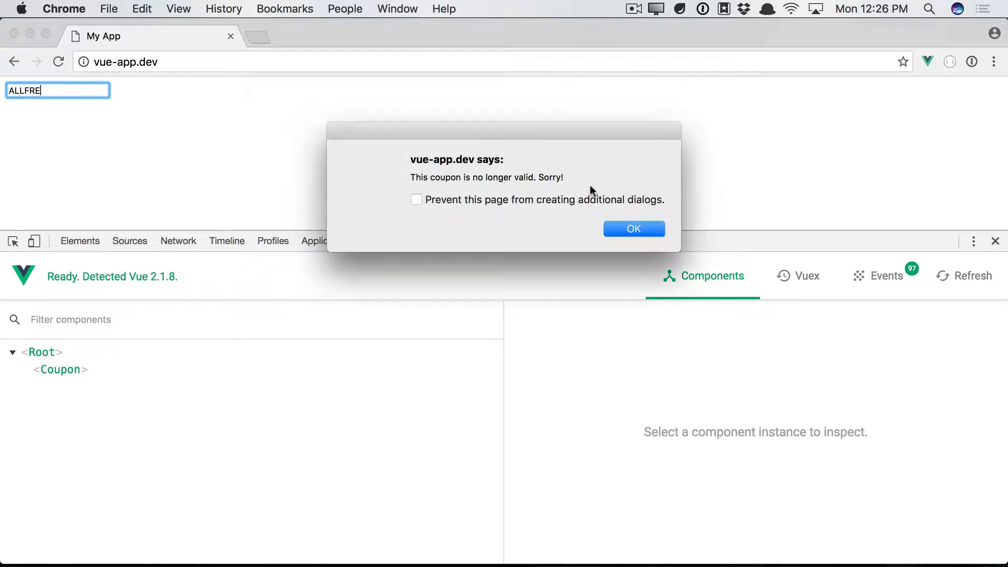
left_click(633, 229)
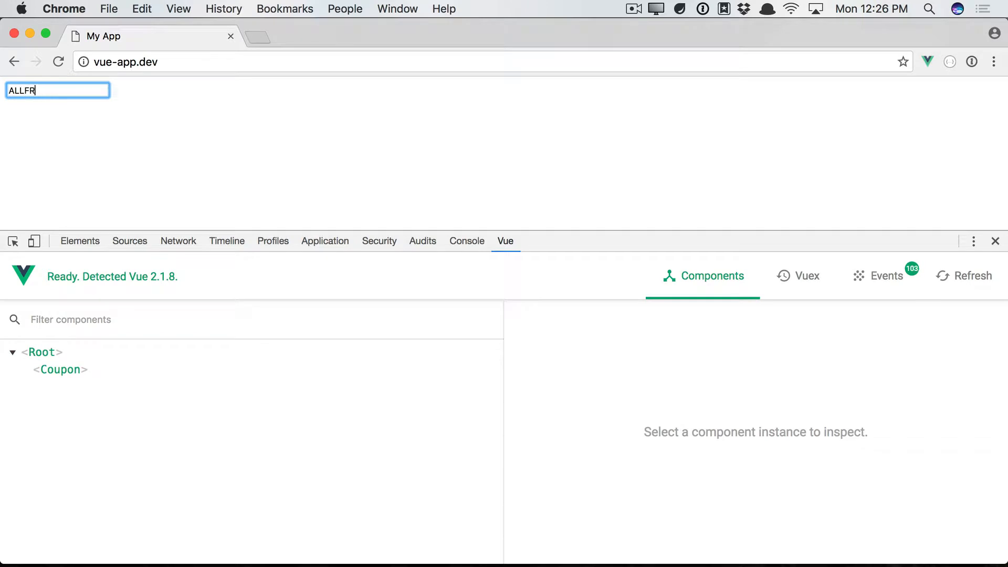
type("EE")
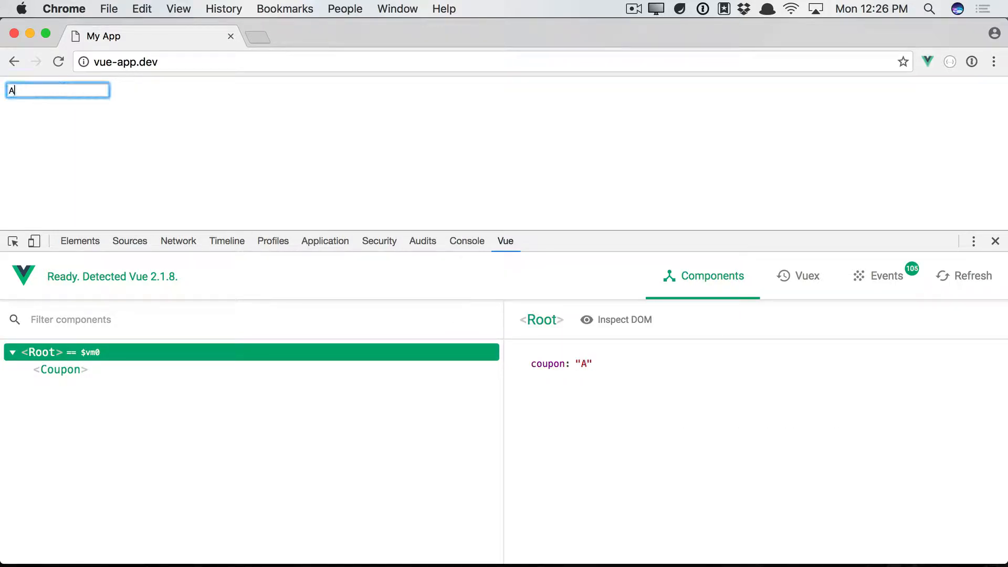
type("LLFR")
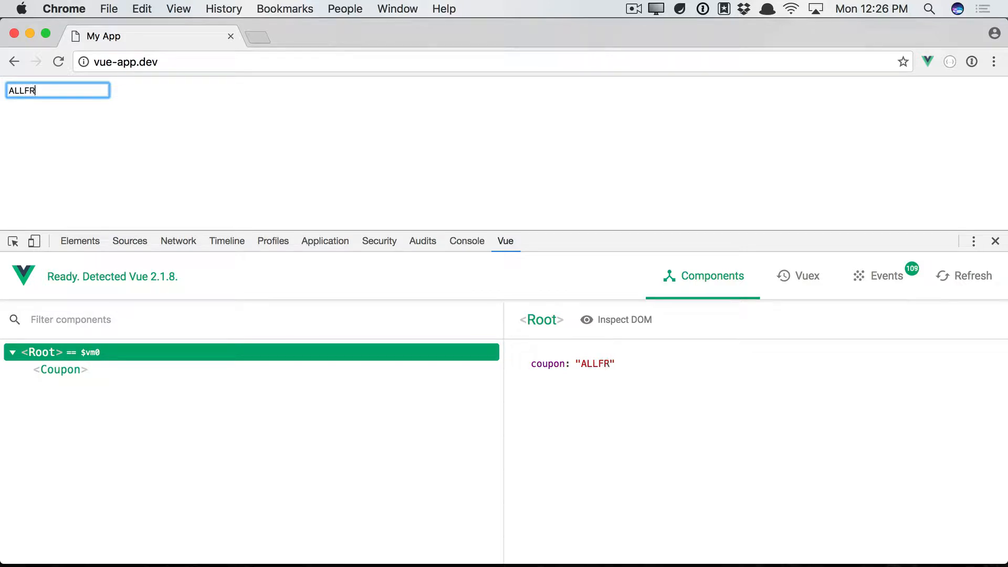
type("E")
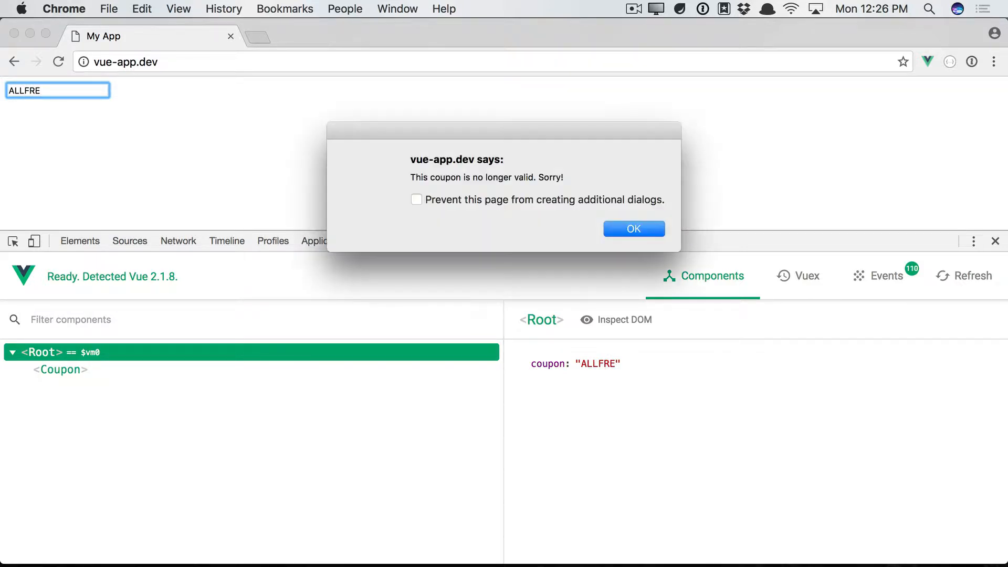
left_click(632, 229)
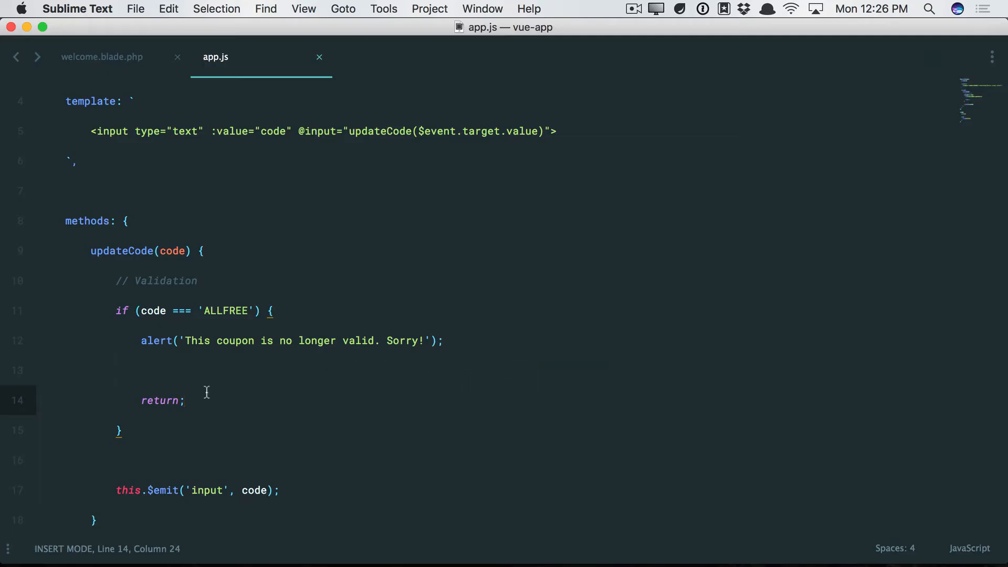
Add ref="input" to the template input and begin this.$refs.input.value = in the if block
left_click(548, 132)
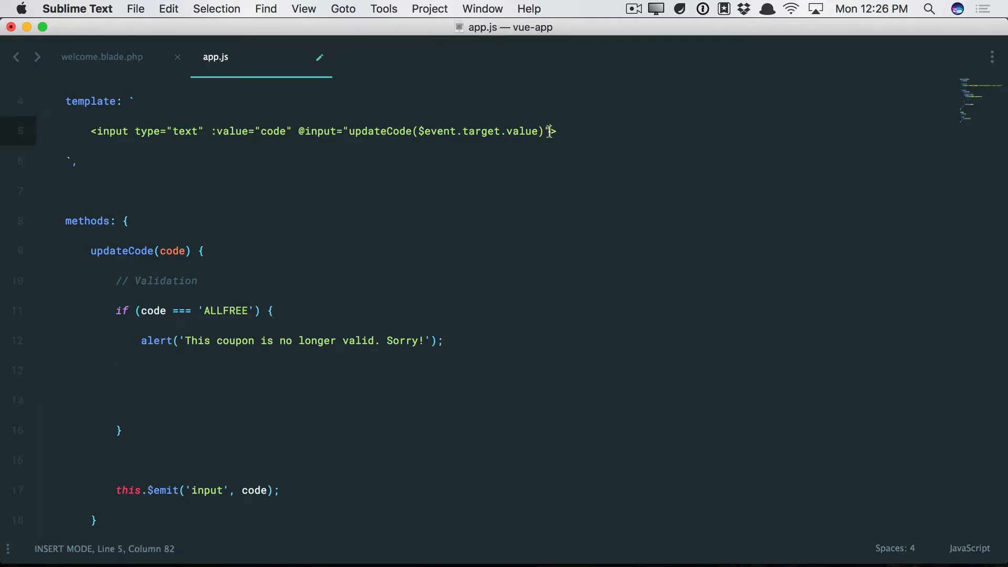
type("ref=\"\"")
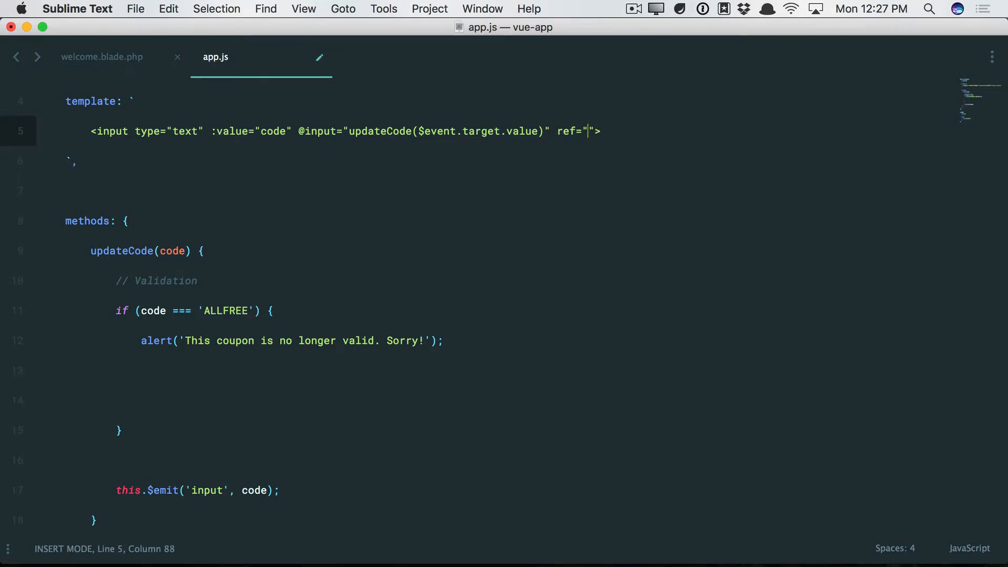
type("input")
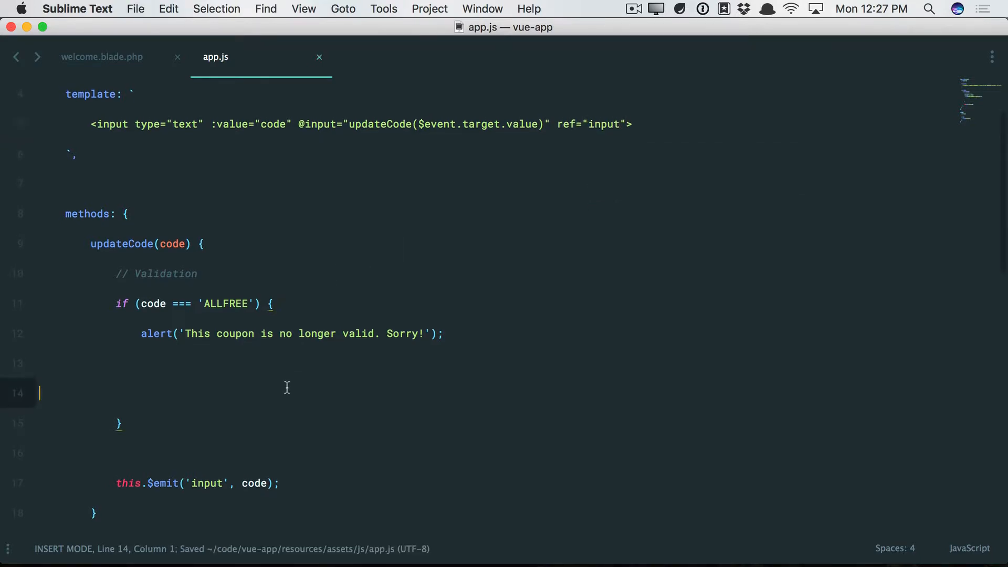
type("this.$refs.")
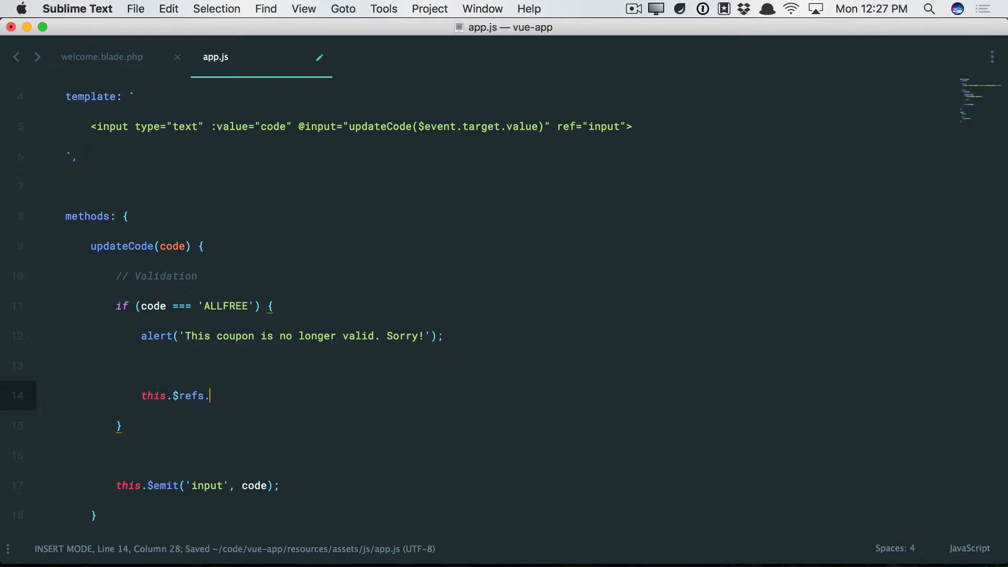
type("input.value =")
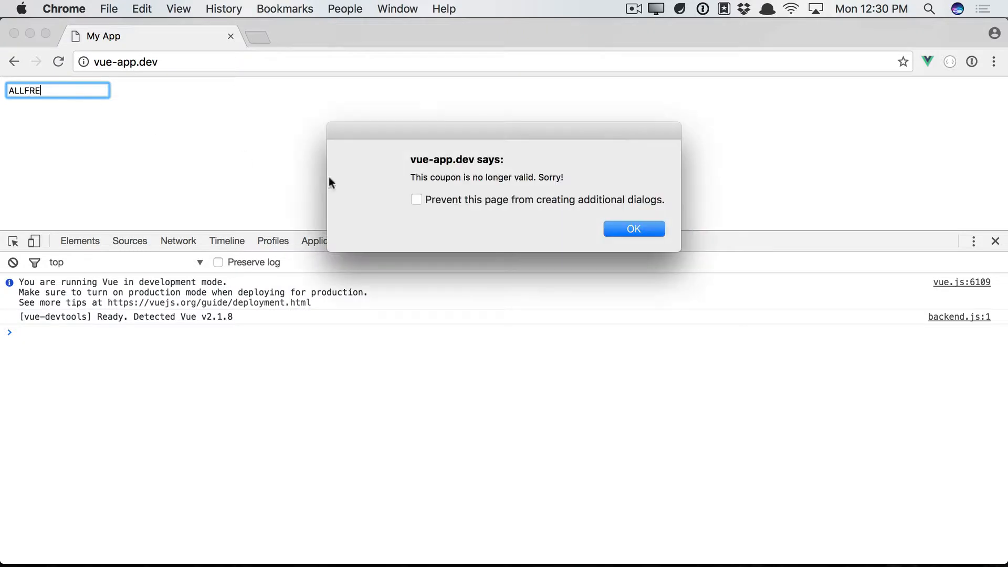
Dismiss the ALLFREE alert and check the coupon field is emptied afterwards
left_click(634, 228)
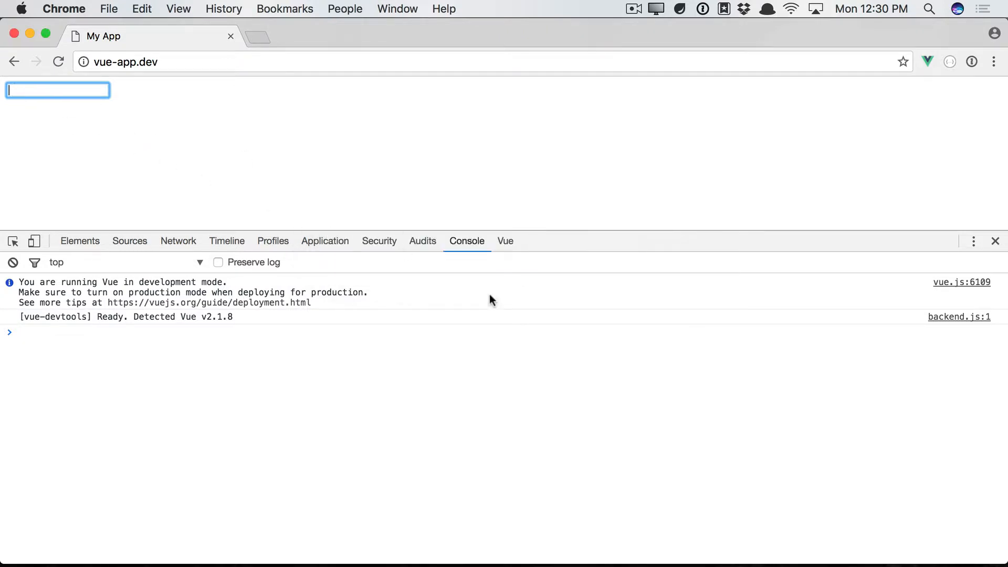
left_click(506, 240)
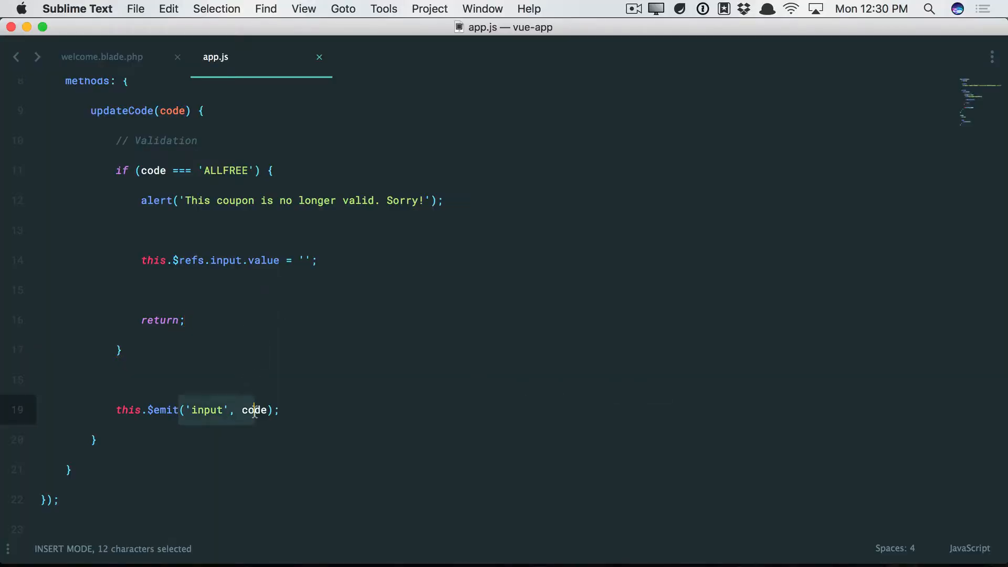
Change the line to this.$refs.input.value = code = '', drop return, and inspect Root data
left_click(296, 260)
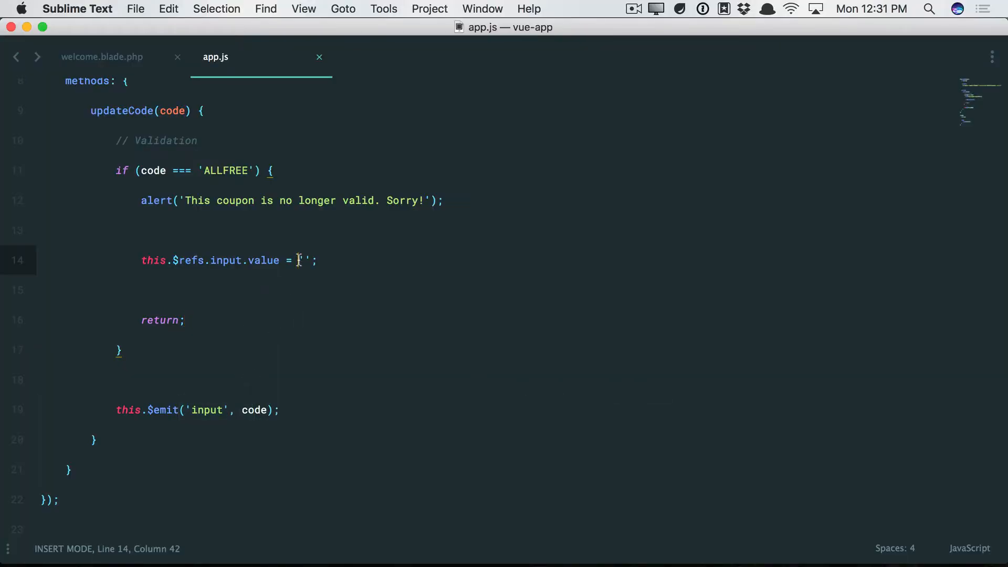
type("code =")
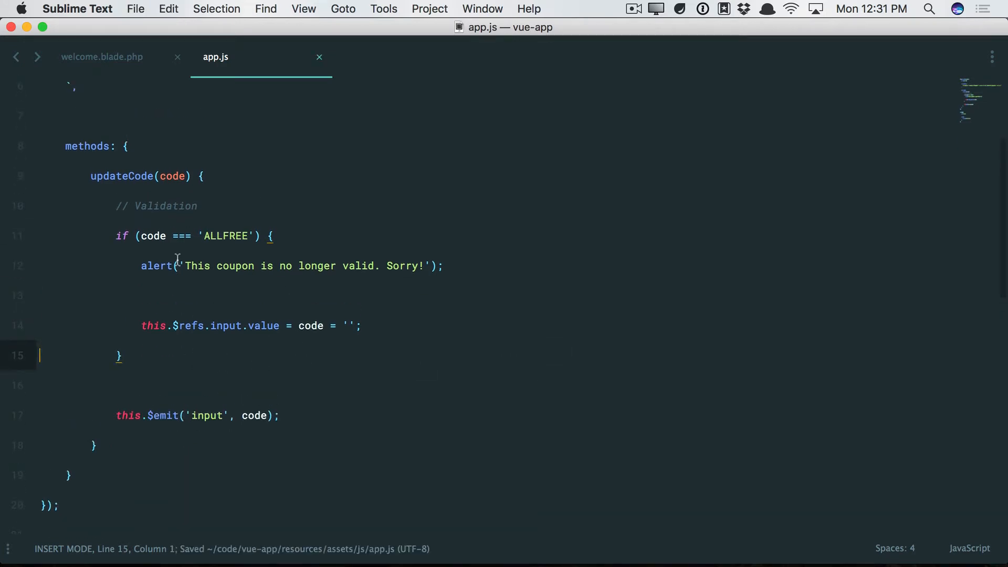
left_click(260, 237)
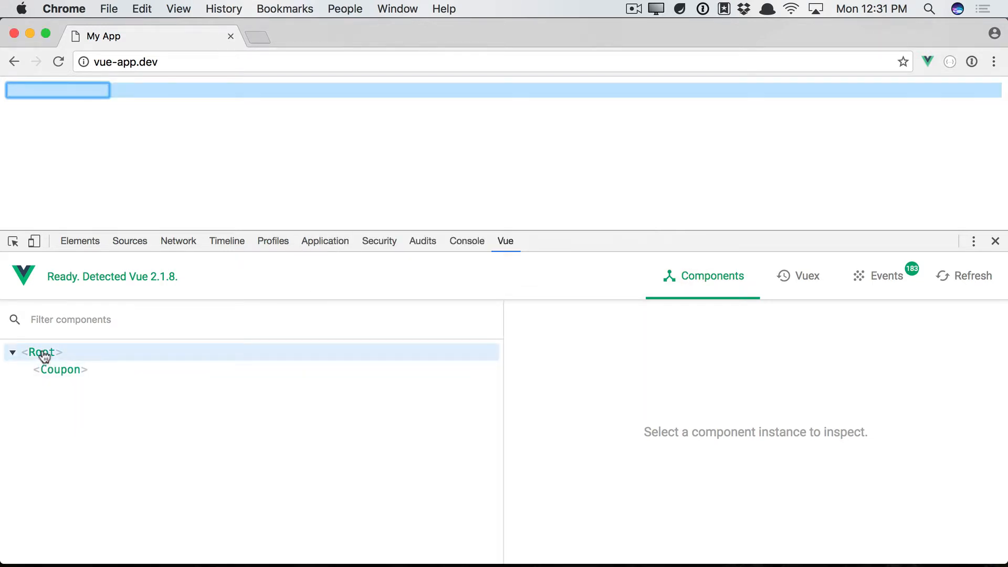
left_click(42, 352)
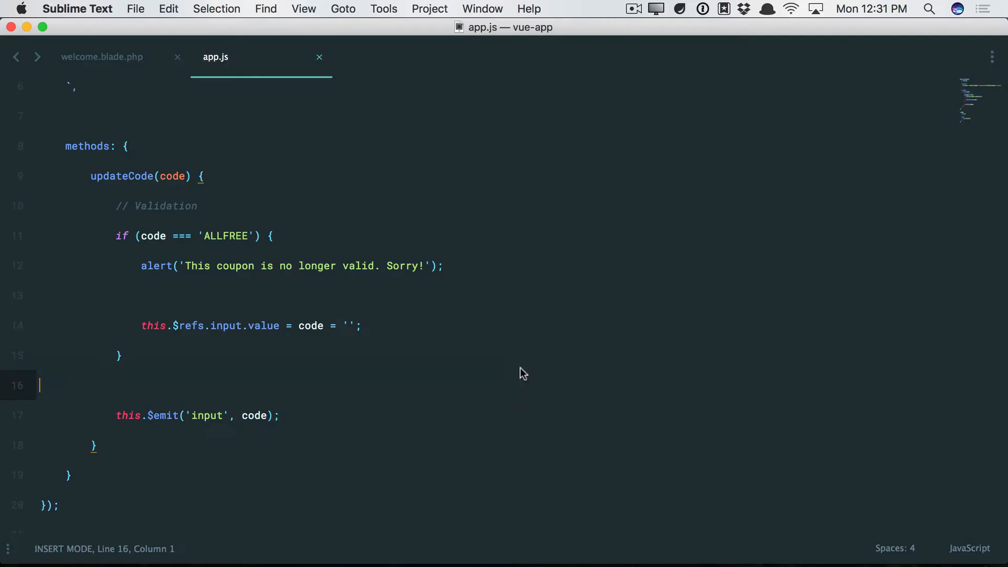
Add invalids: ['ALLFREE', 'SOMETHINGELSE'] data and check this.invalids.includes(code)
left_click(281, 266)
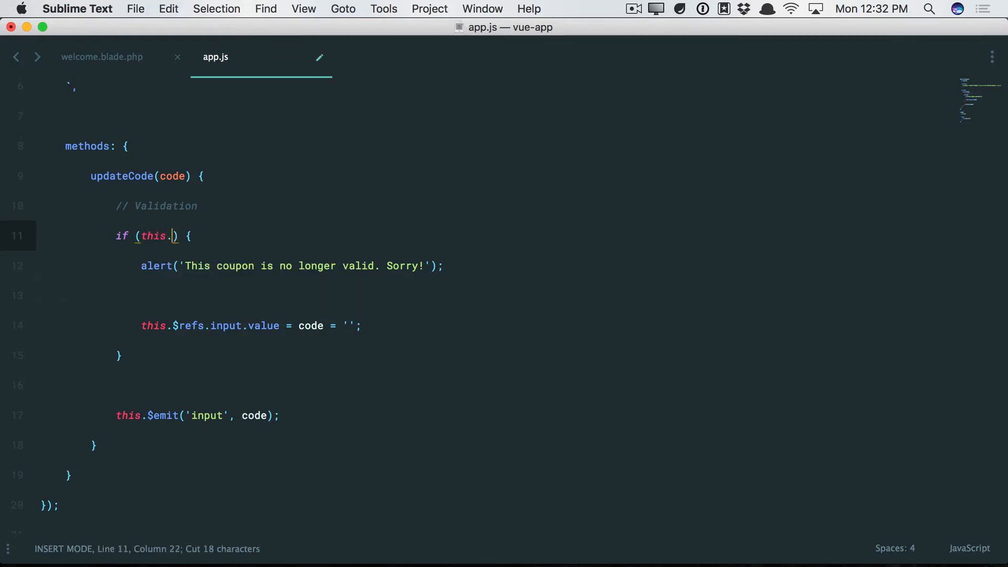
type("invalids.inclu")
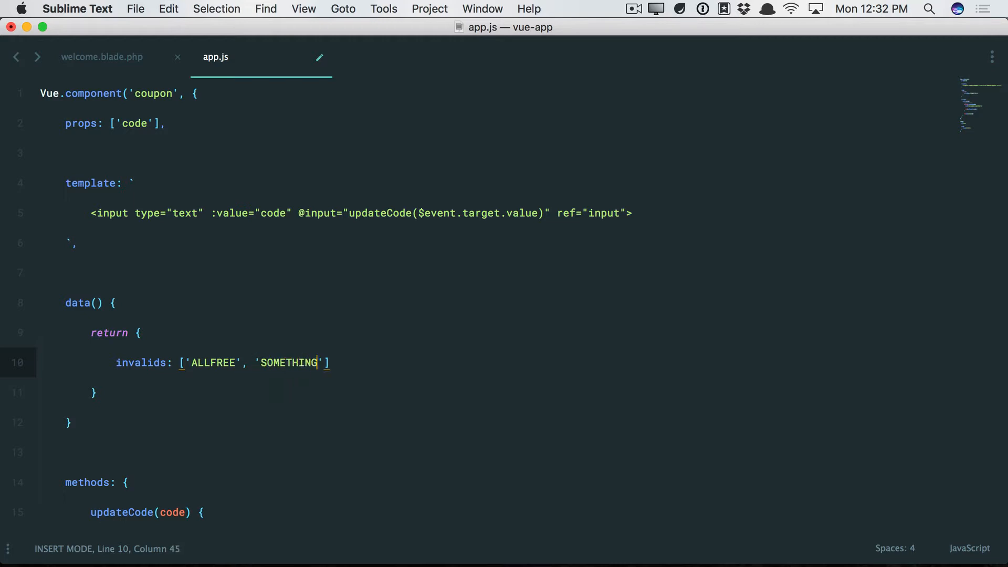
type("ELSE")
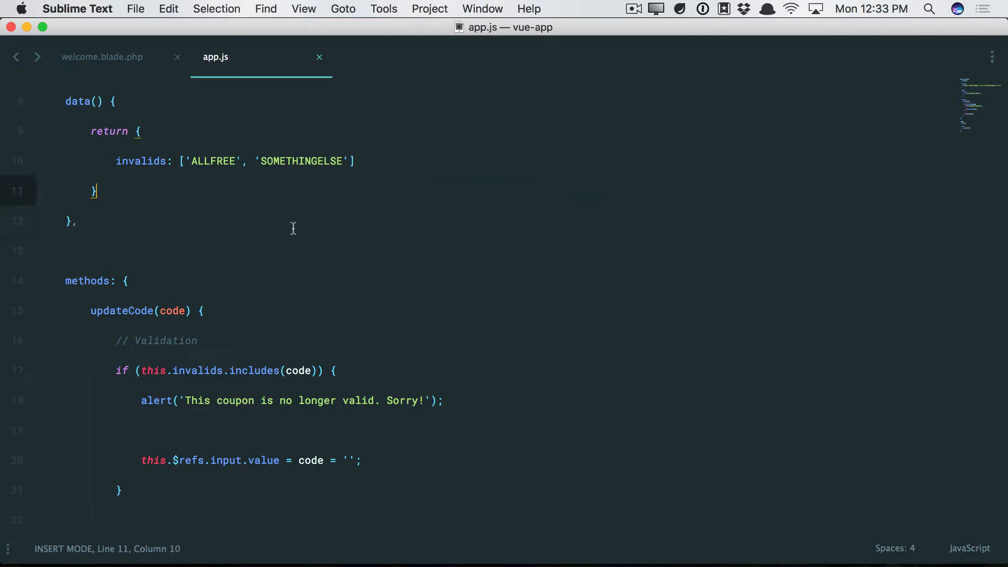
scroll("down", 3)
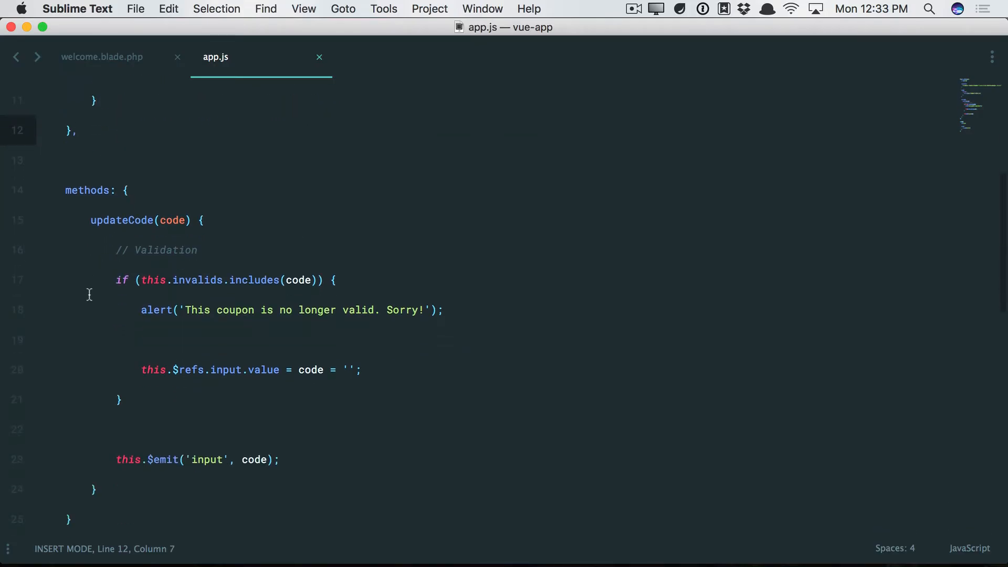
mouse_move(168, 263)
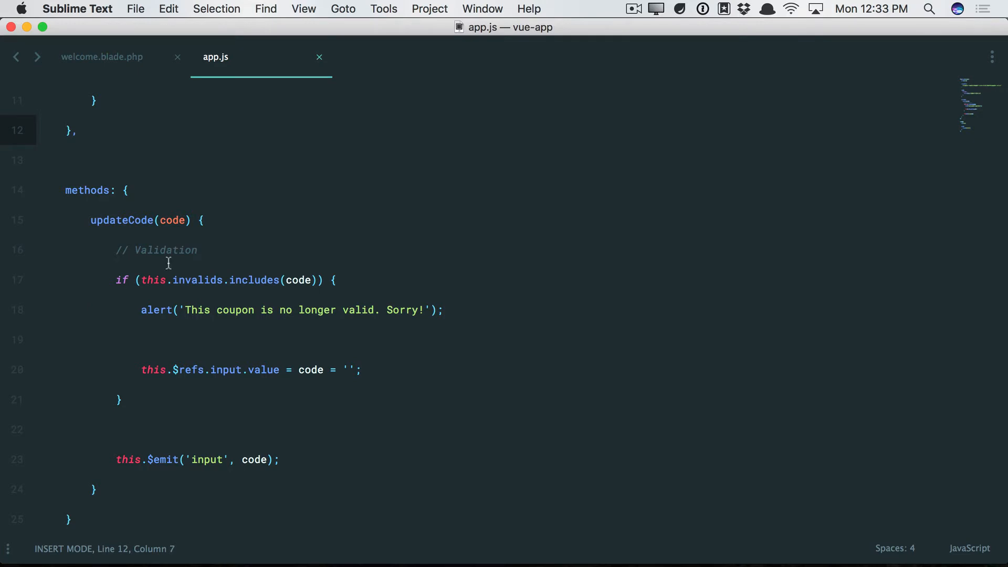
mouse_move(299, 188)
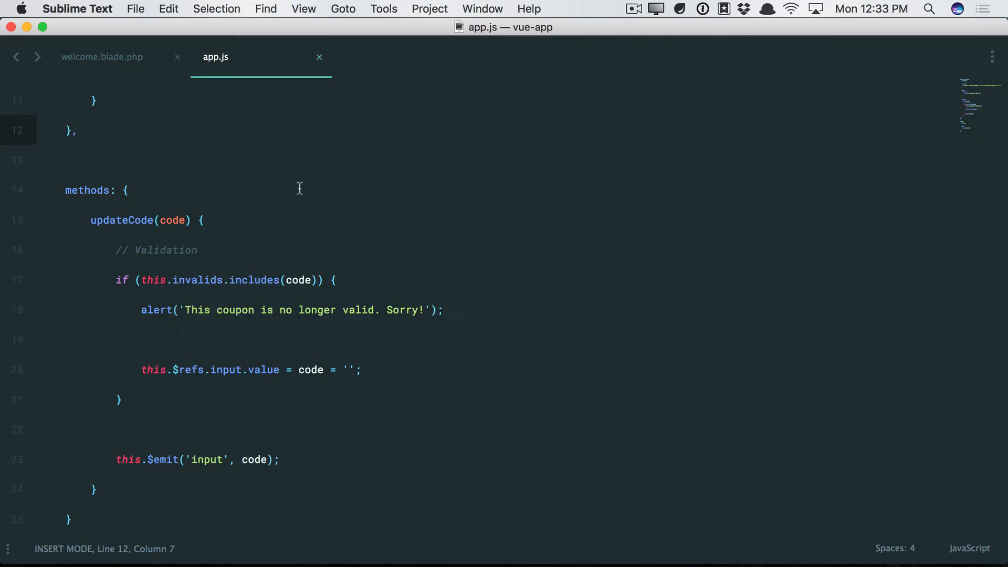
mouse_move(397, 260)
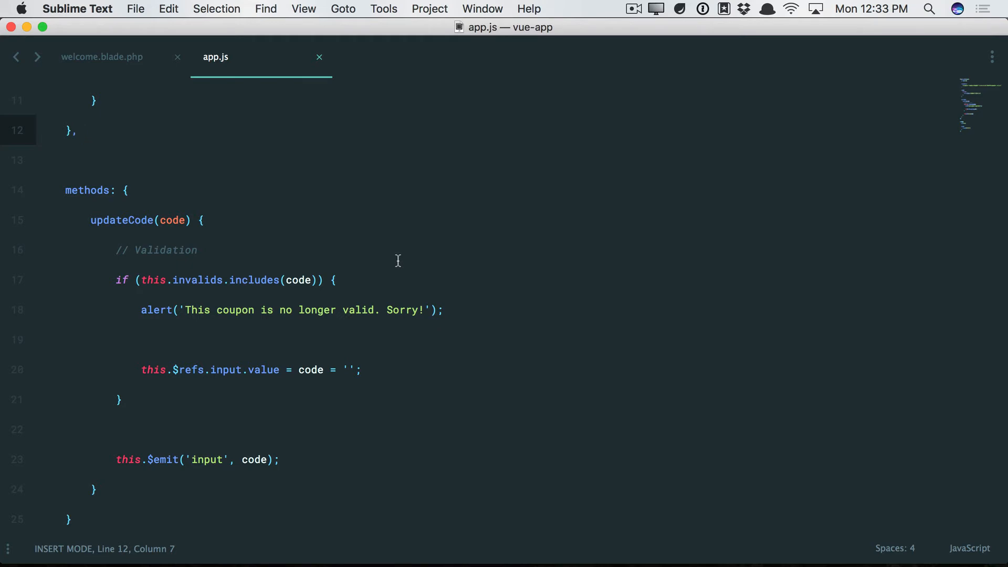
left_click(76, 130)
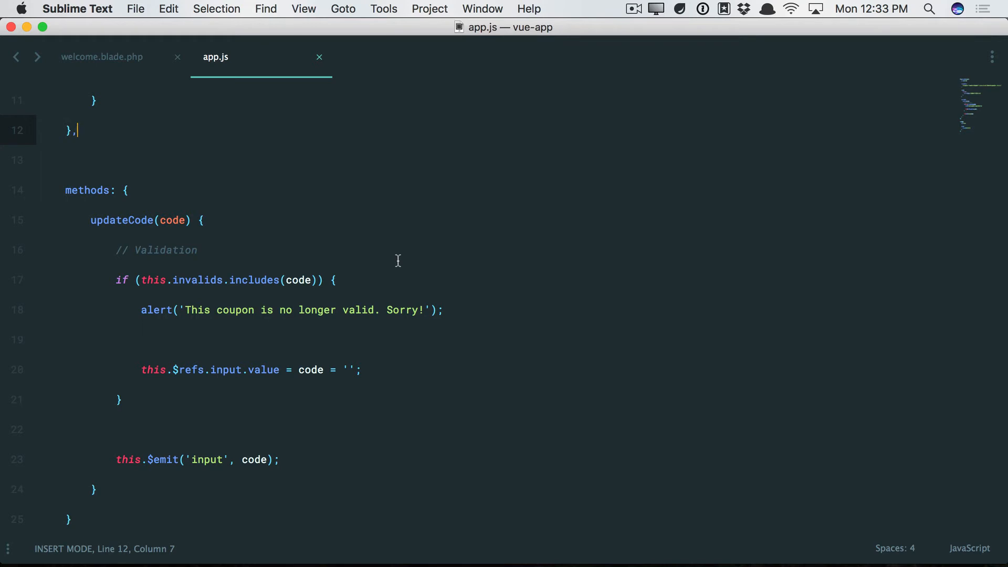
scroll("up", 3)
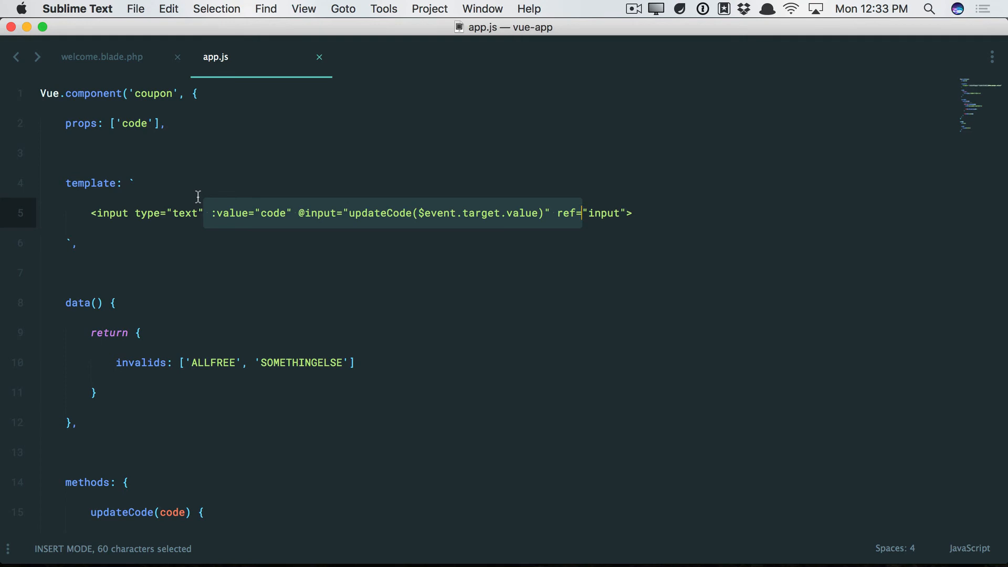
left_click(101, 57)
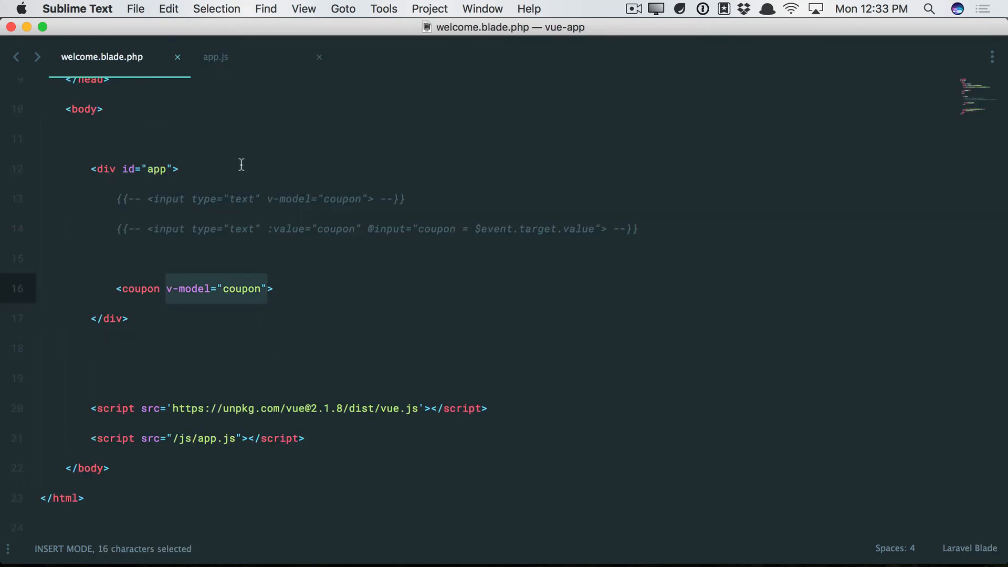
left_click(215, 57)
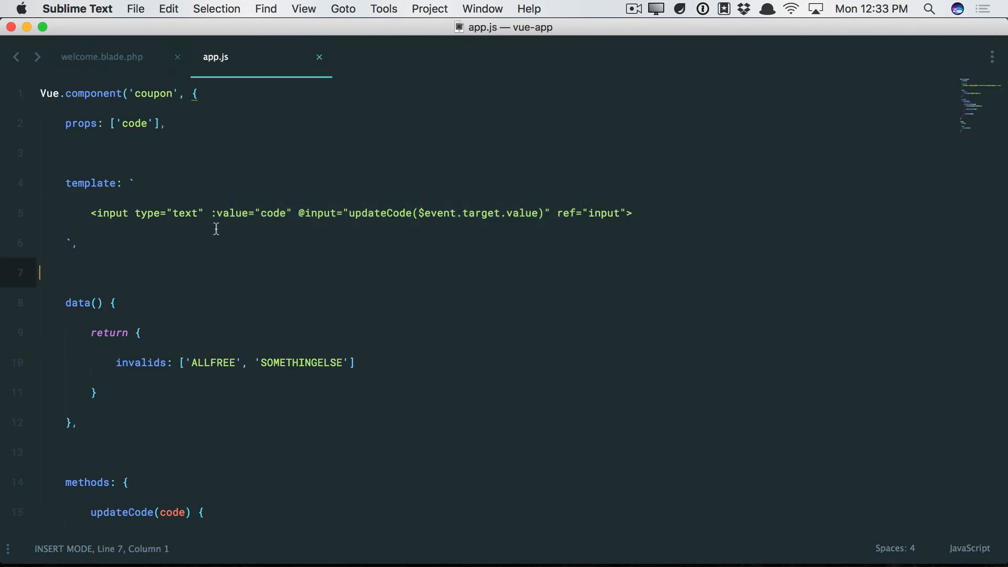
left_click(316, 213)
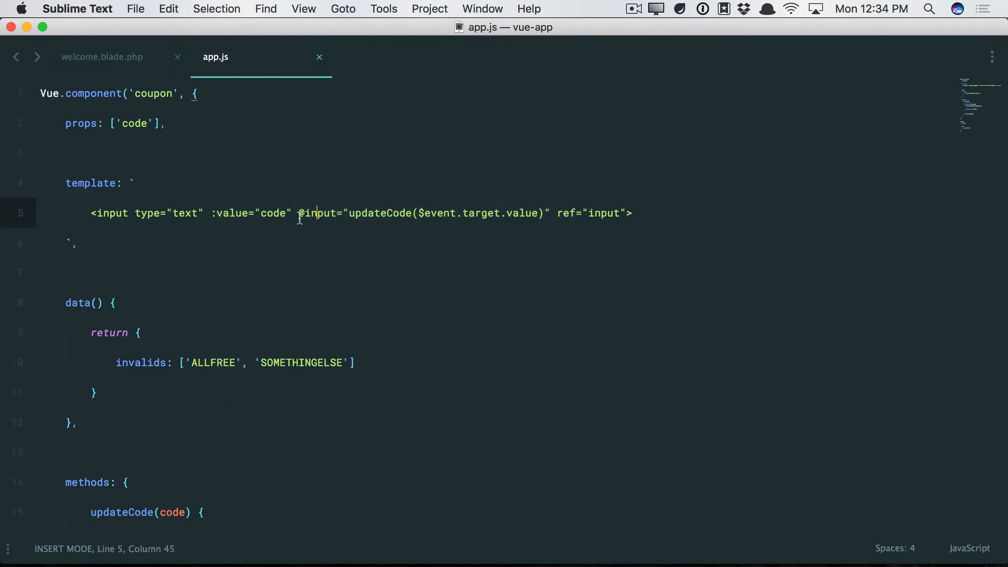